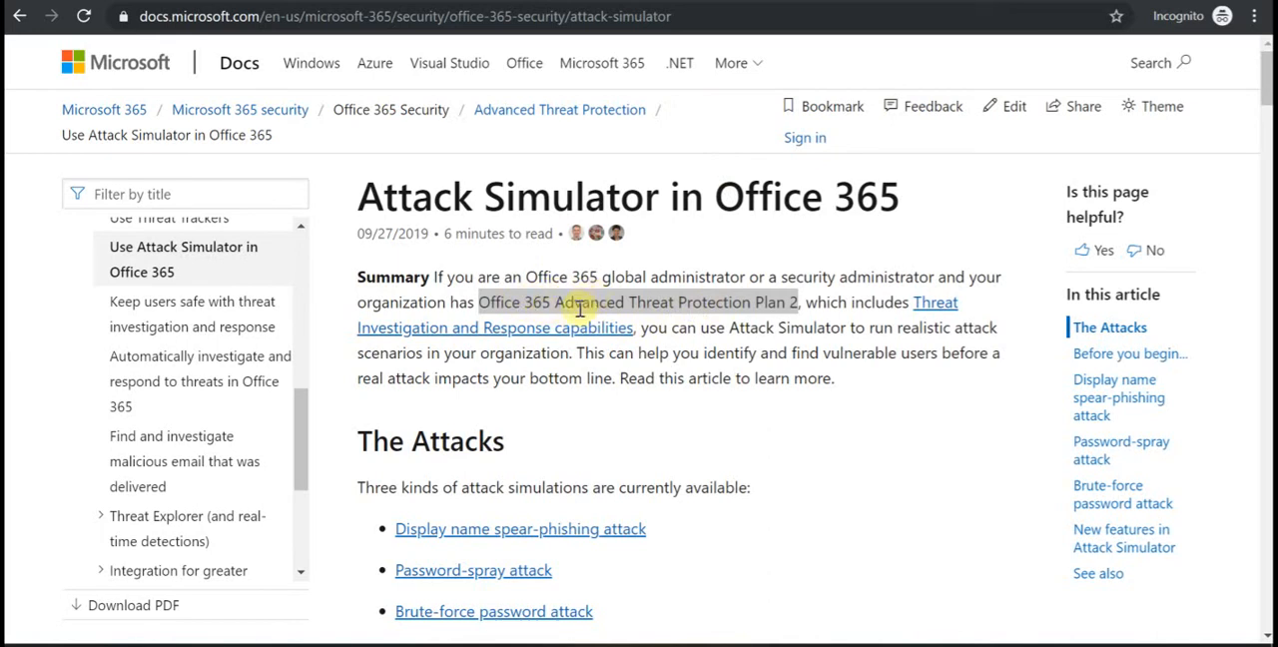
pyautogui.moveTo(698, 309)
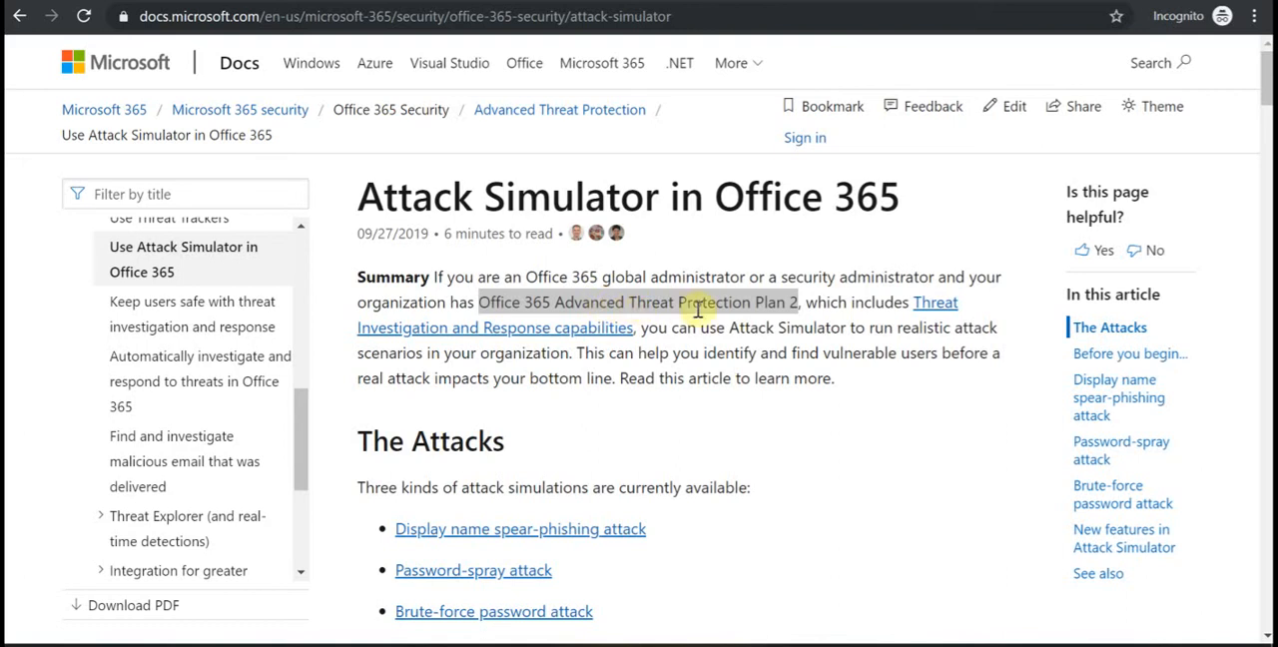
pyautogui.moveTo(782, 303)
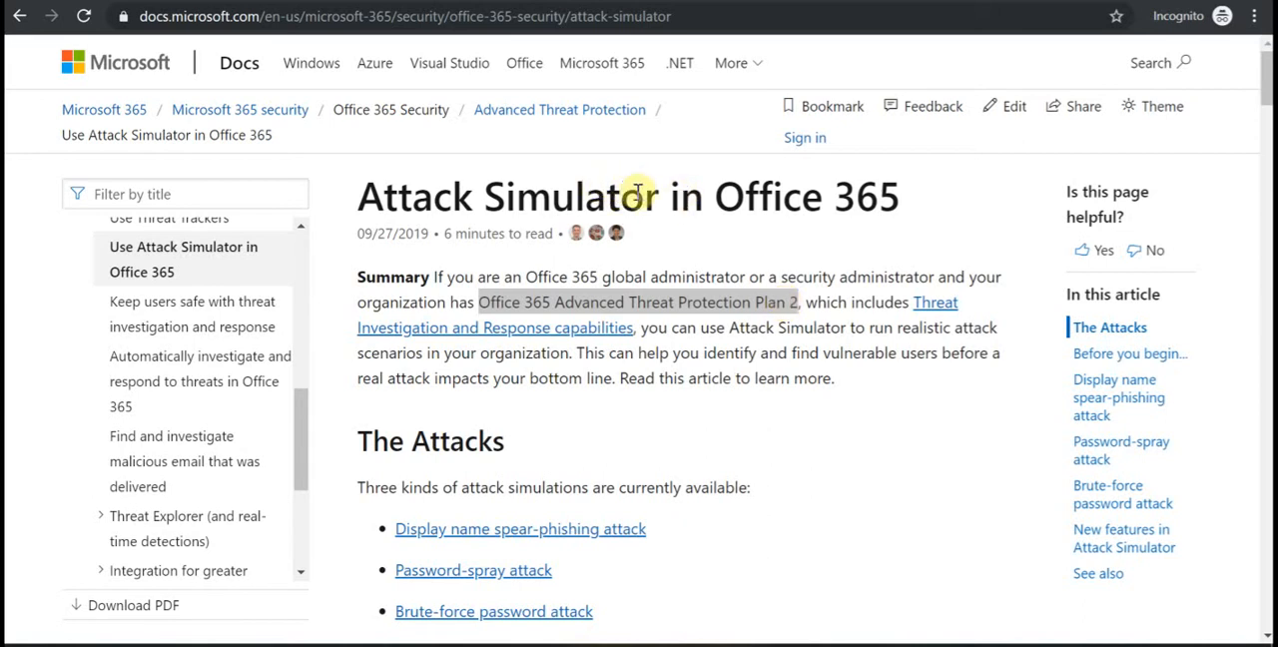
pyautogui.moveTo(655, 195)
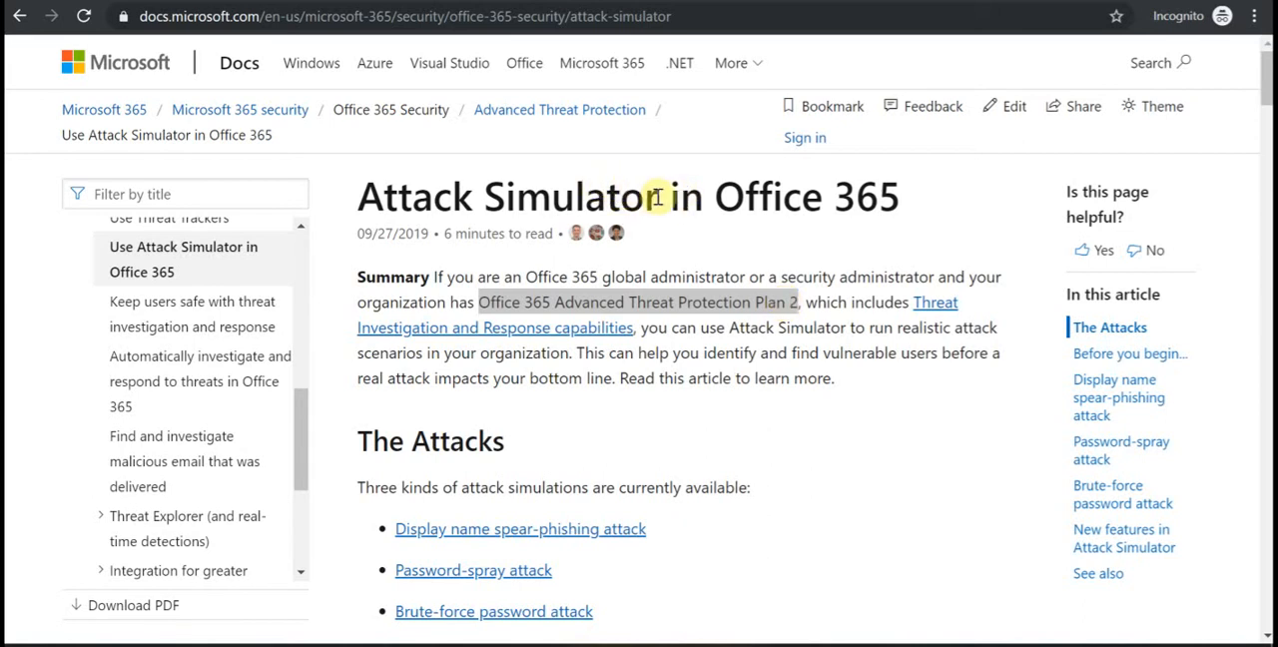
pyautogui.moveTo(511, 188)
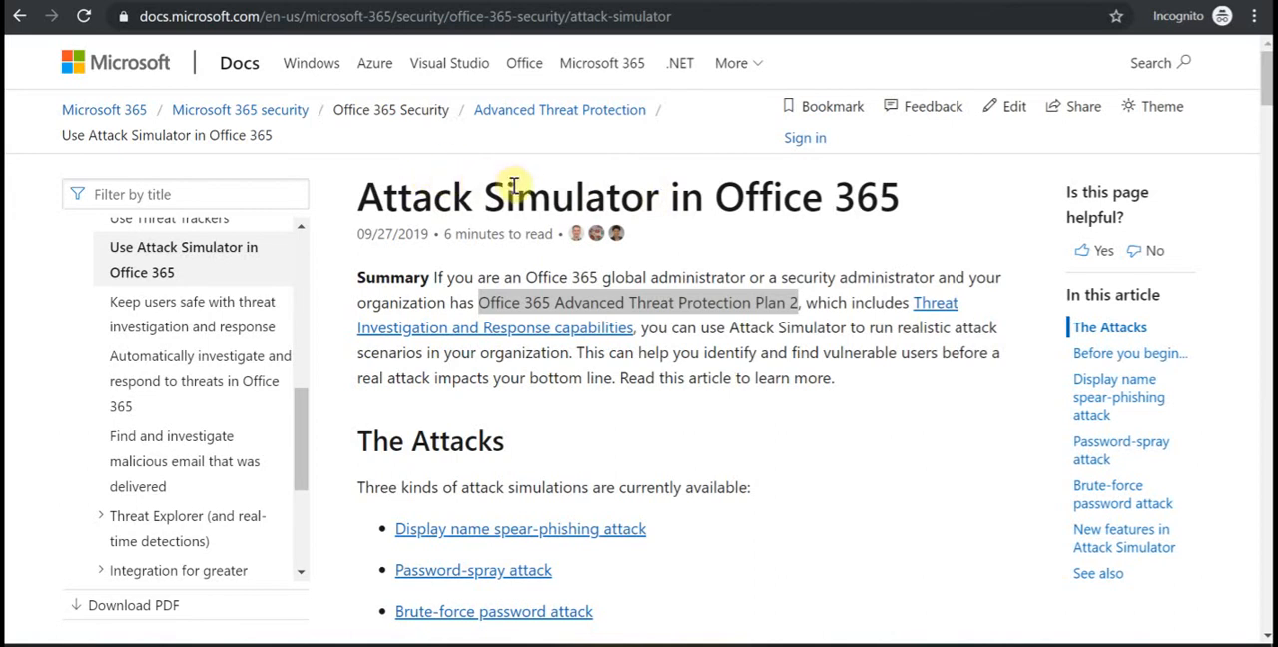
pyautogui.moveTo(371, 184)
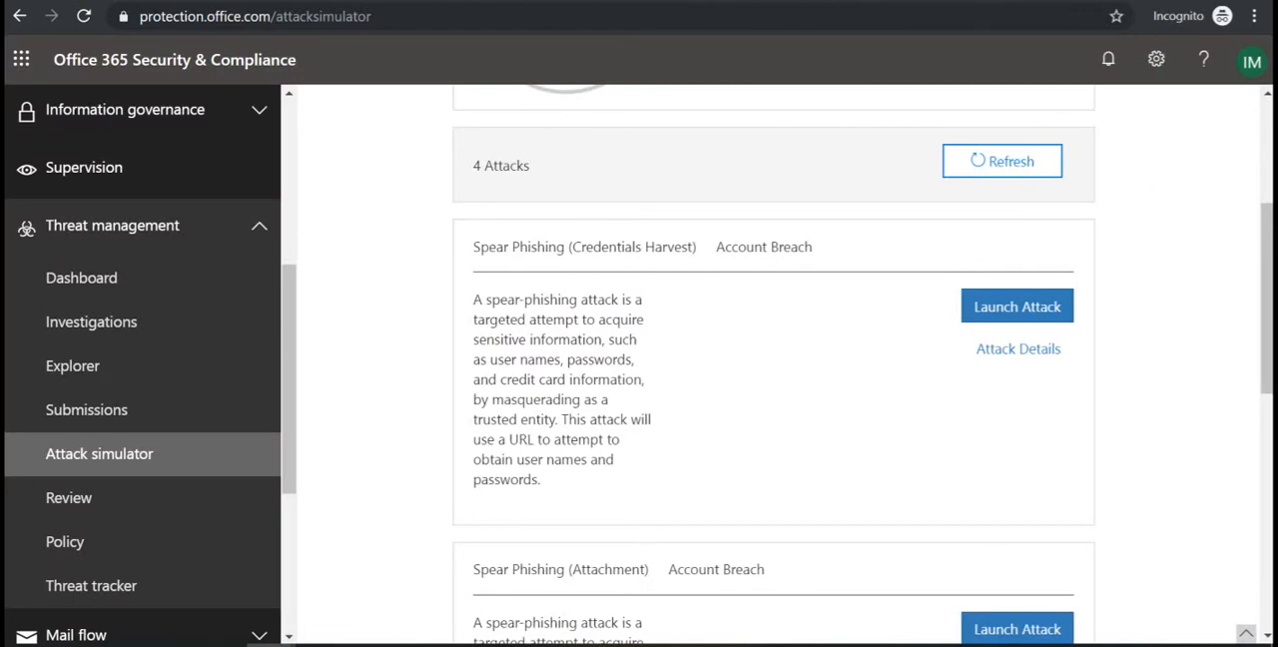
pyautogui.moveTo(287, 328)
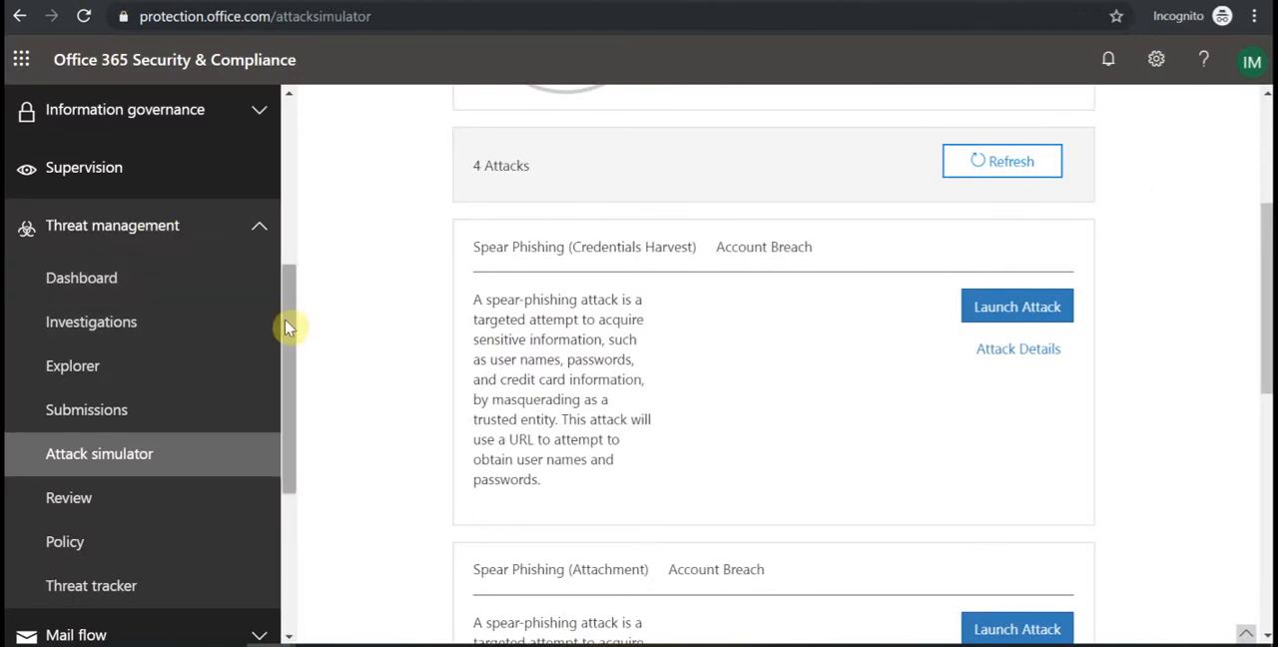
pyautogui.moveTo(130, 223)
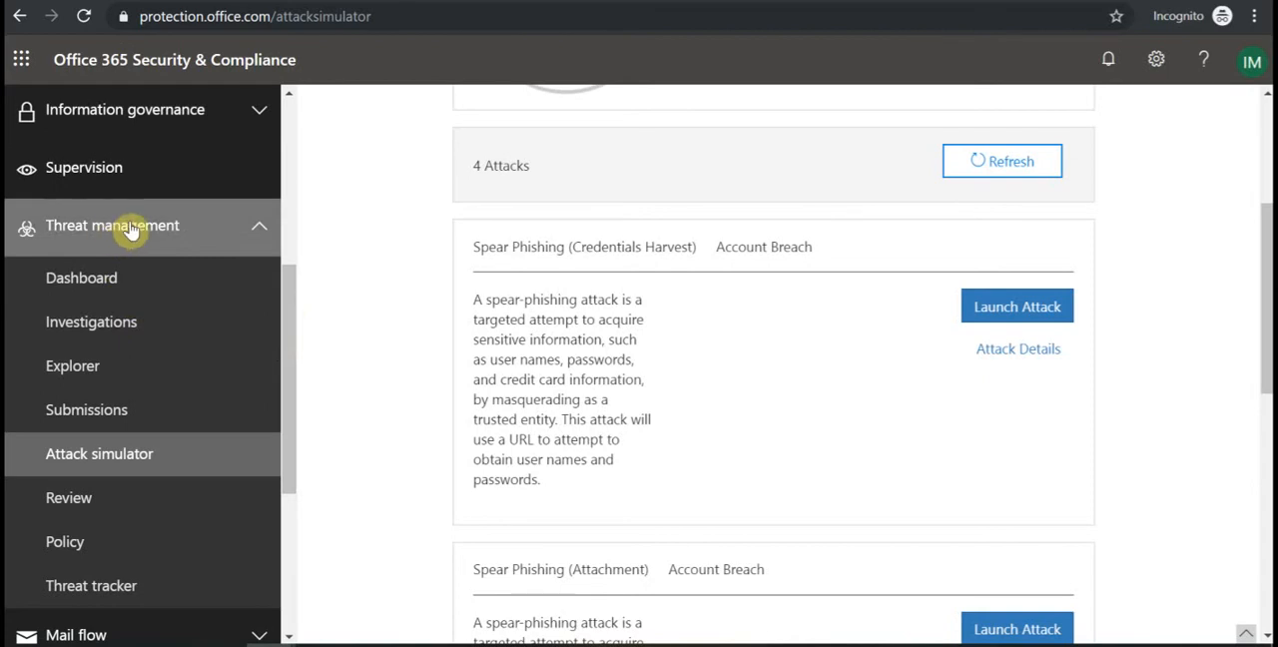
pyautogui.moveTo(152, 76)
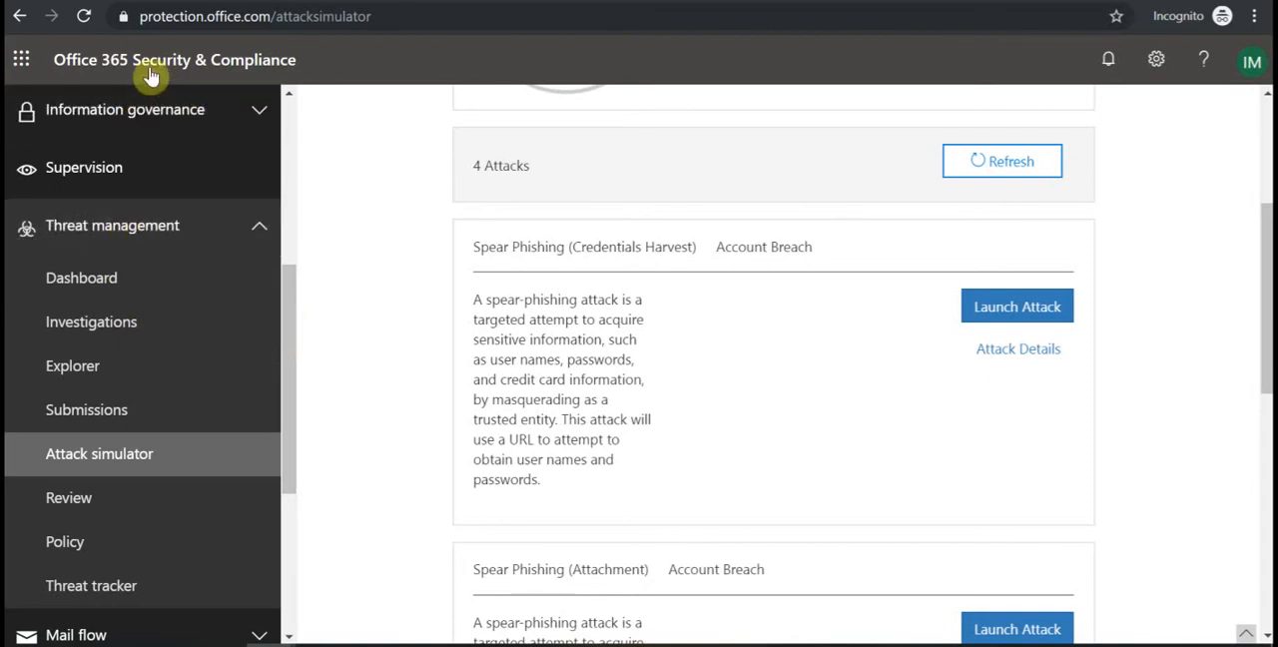
pyautogui.moveTo(100, 453)
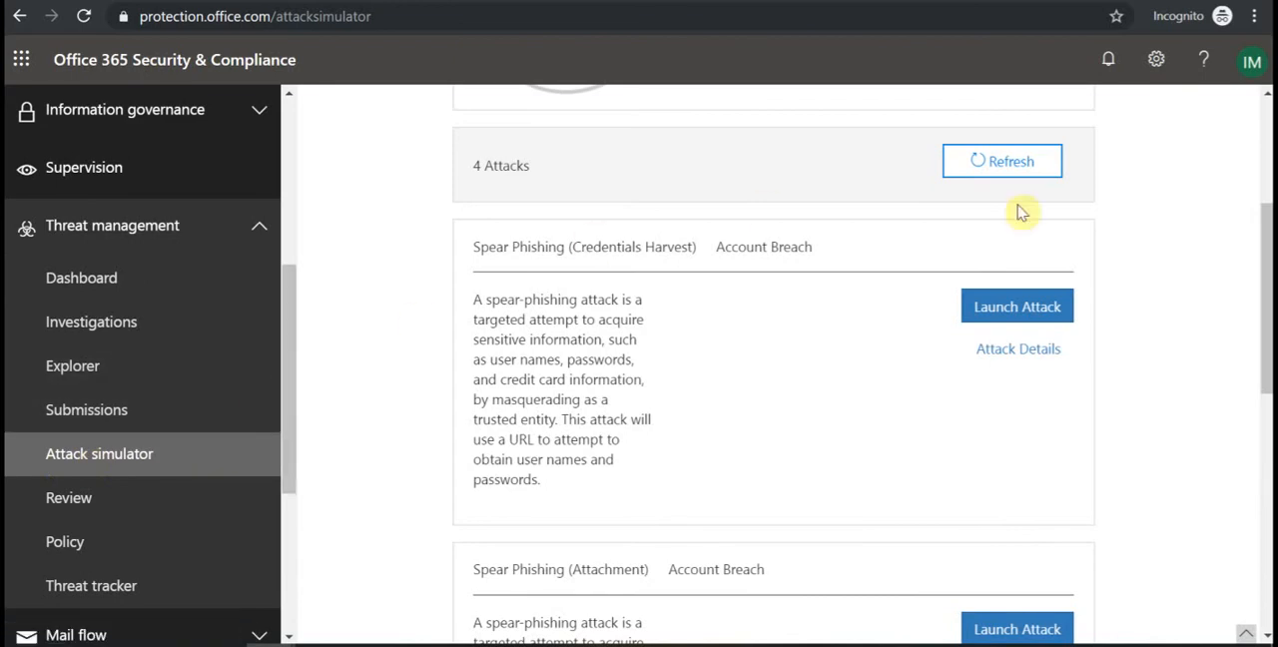
# Name the new password spray attack 'sp1'
pyautogui.scroll(3)
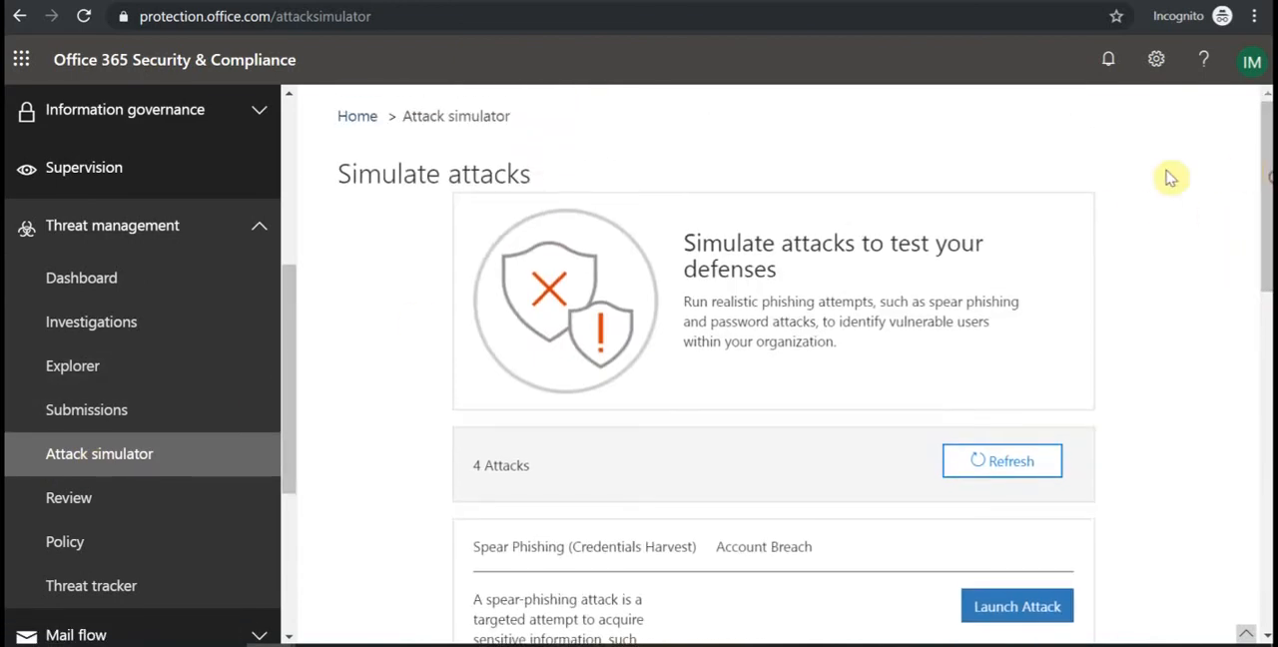
pyautogui.scroll(-3)
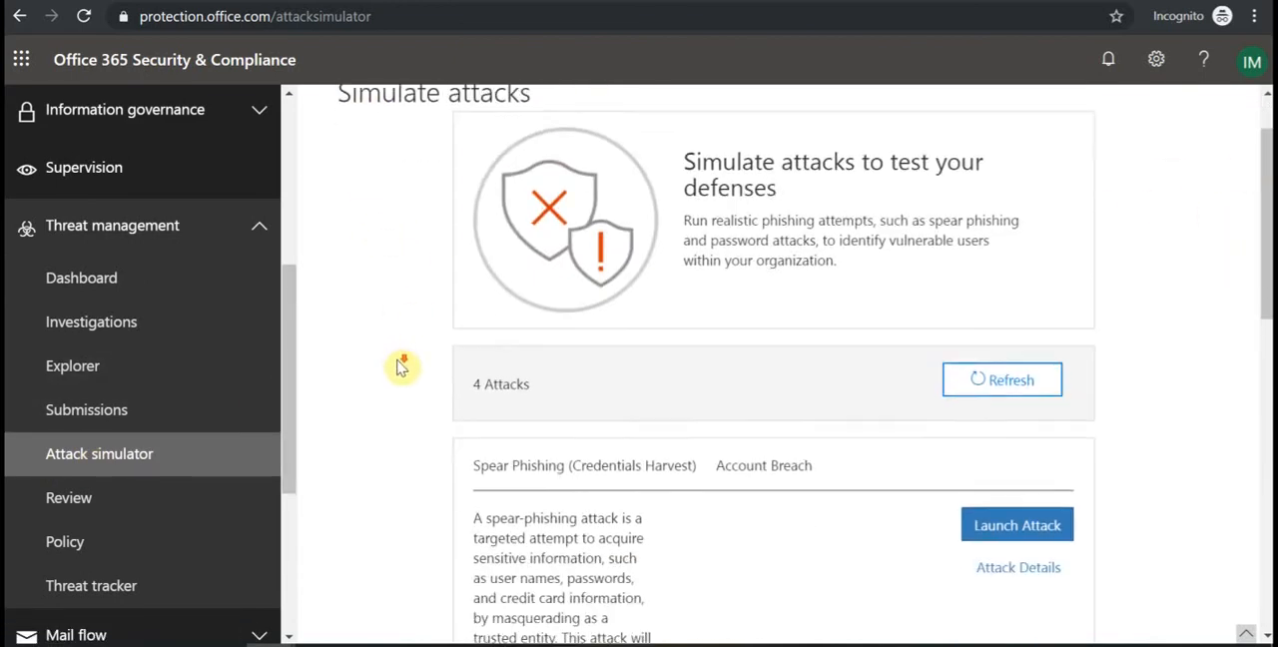
pyautogui.scroll(-3)
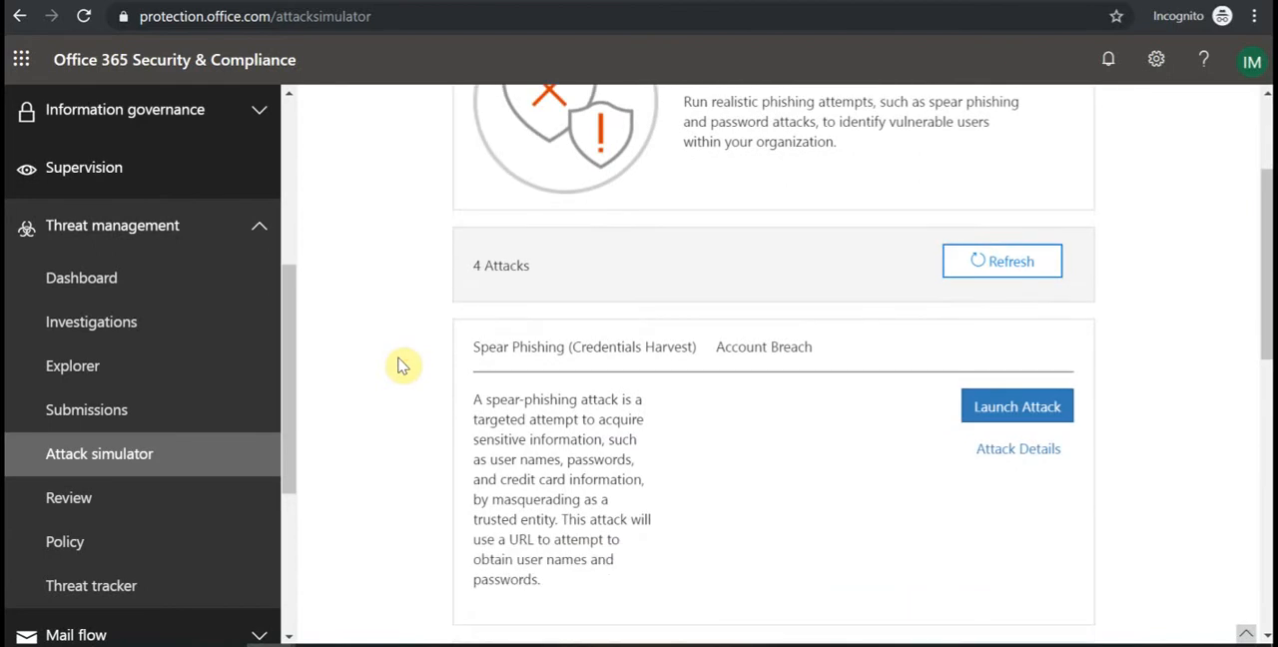
pyautogui.moveTo(654, 356)
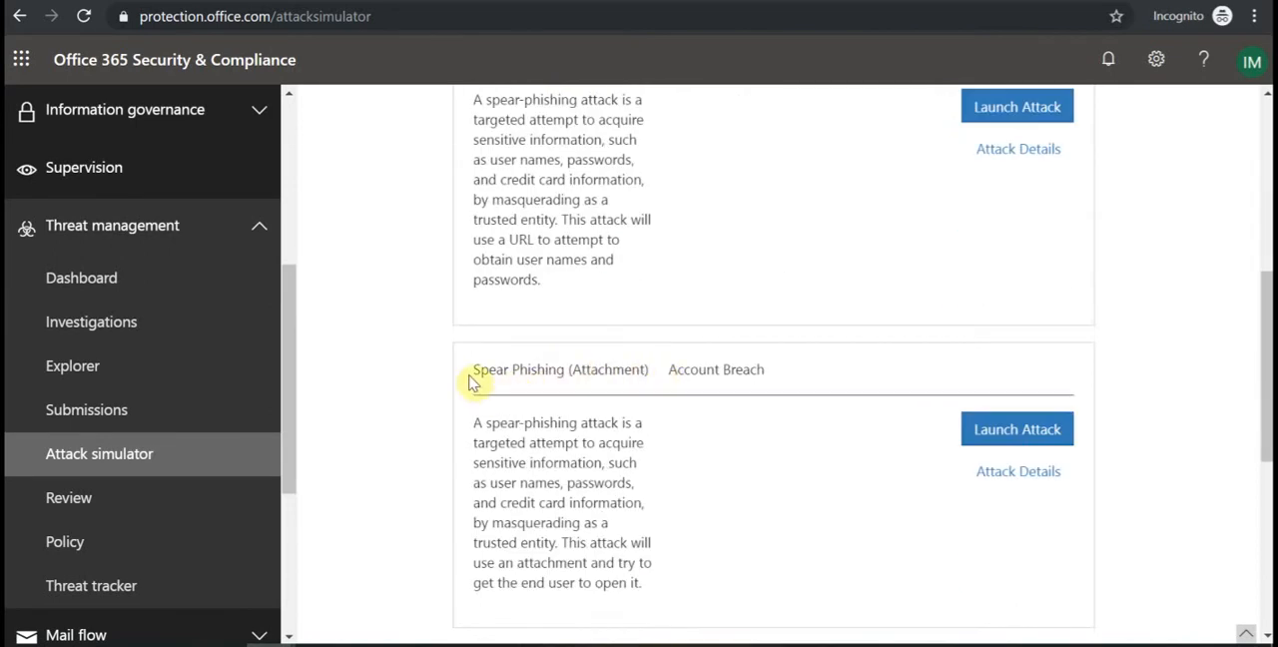
pyautogui.scroll(-3)
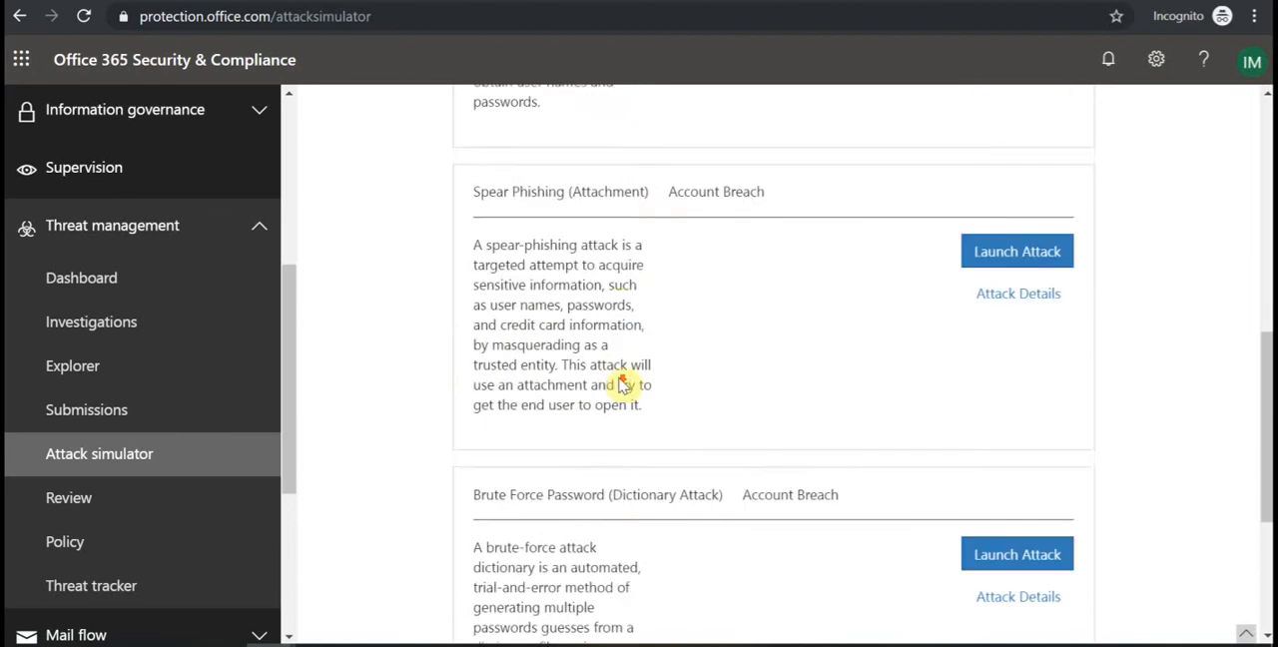
pyautogui.scroll(-3)
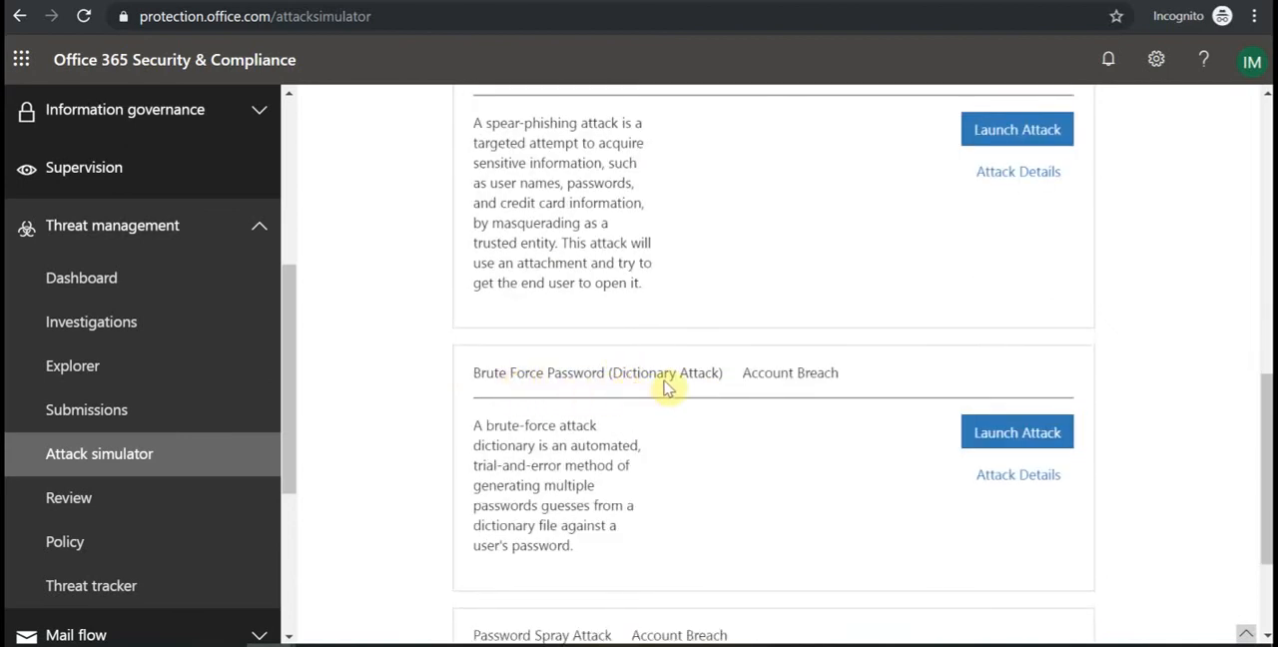
pyautogui.scroll(-3)
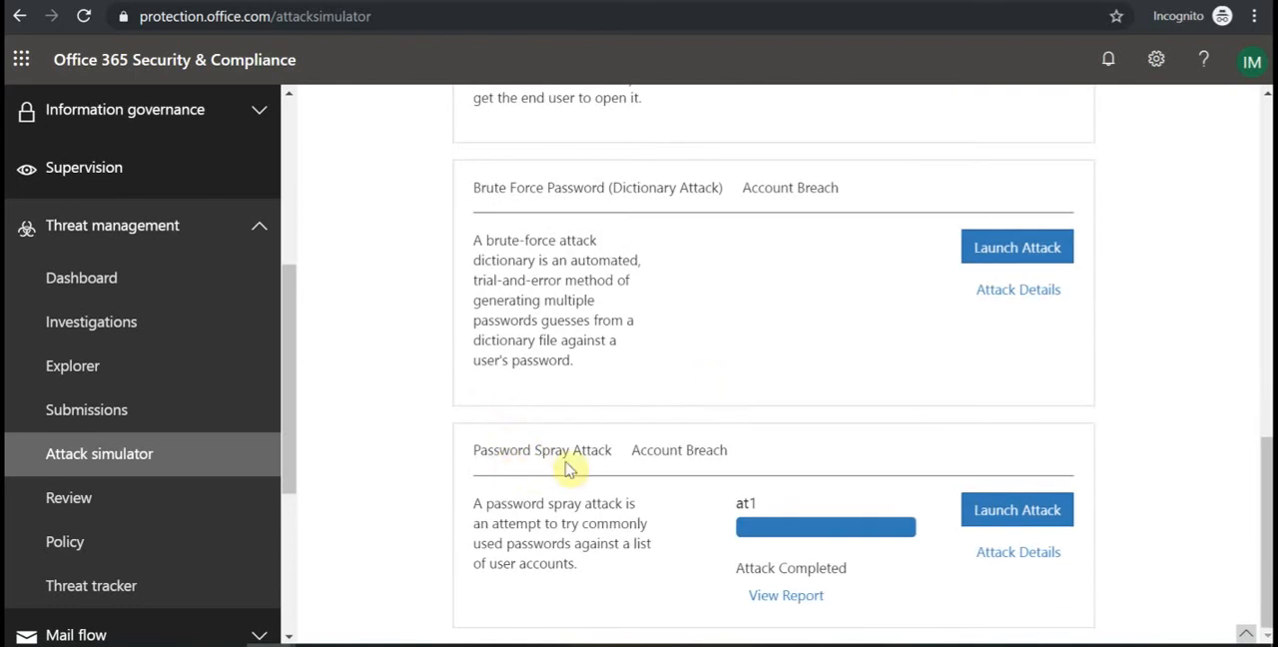
pyautogui.moveTo(694, 459)
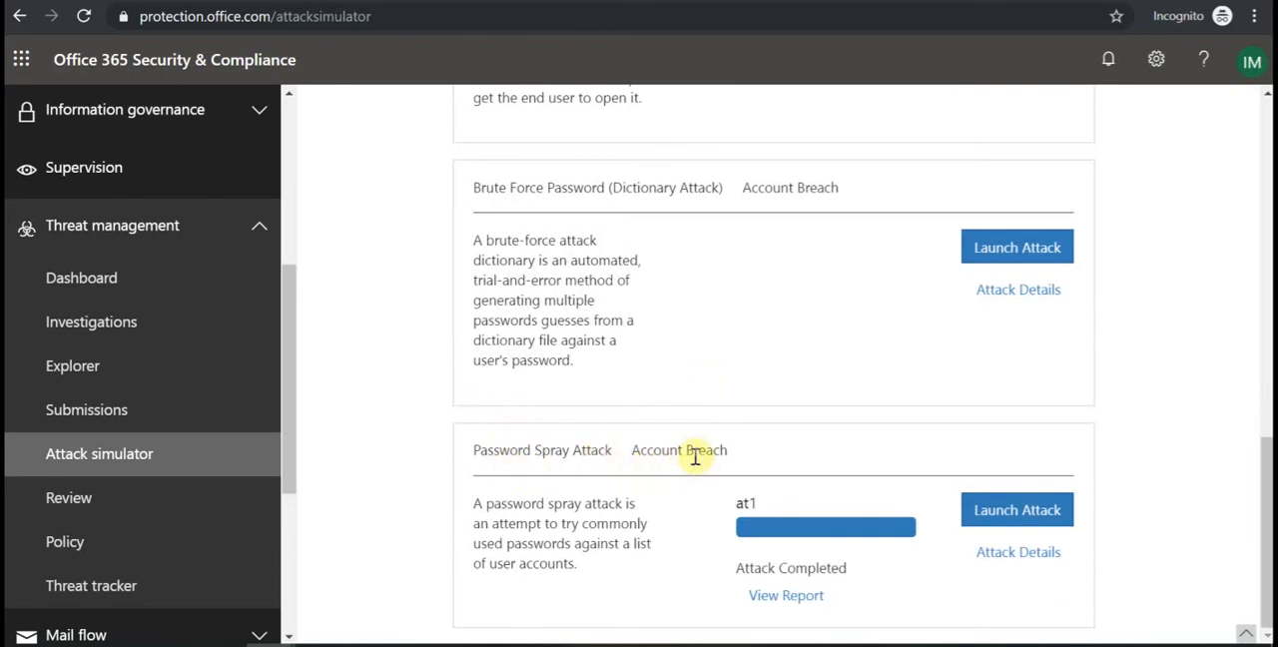
pyautogui.moveTo(695, 188)
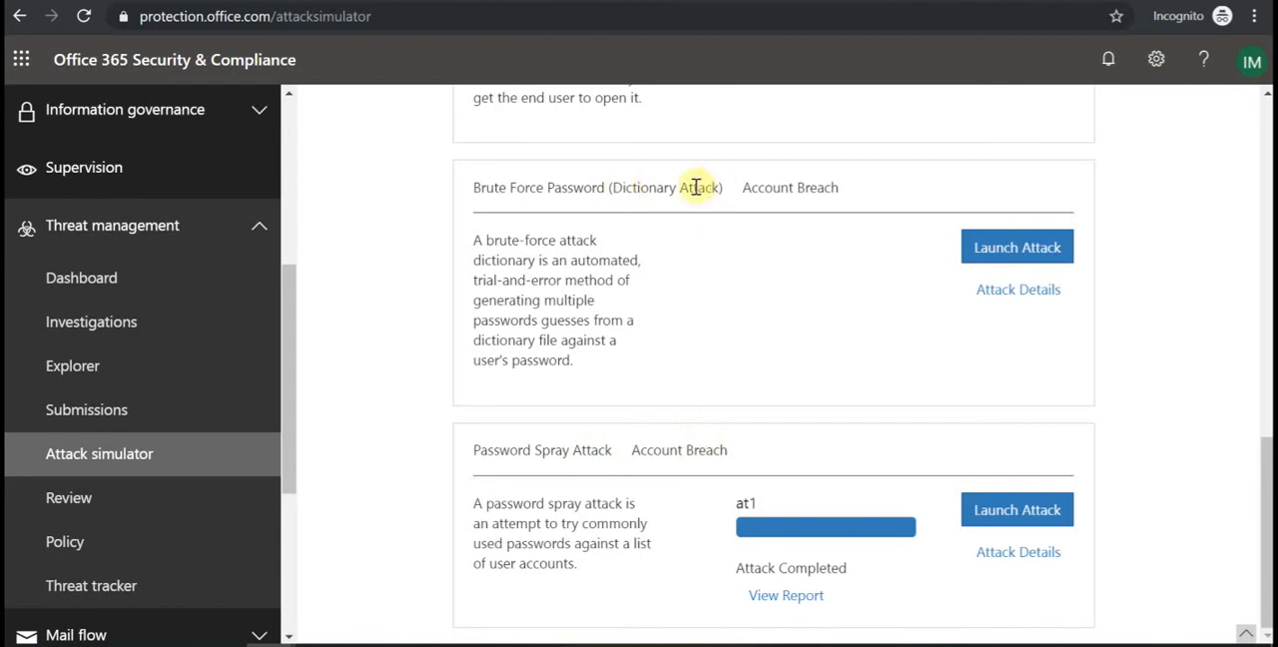
pyautogui.moveTo(669, 188)
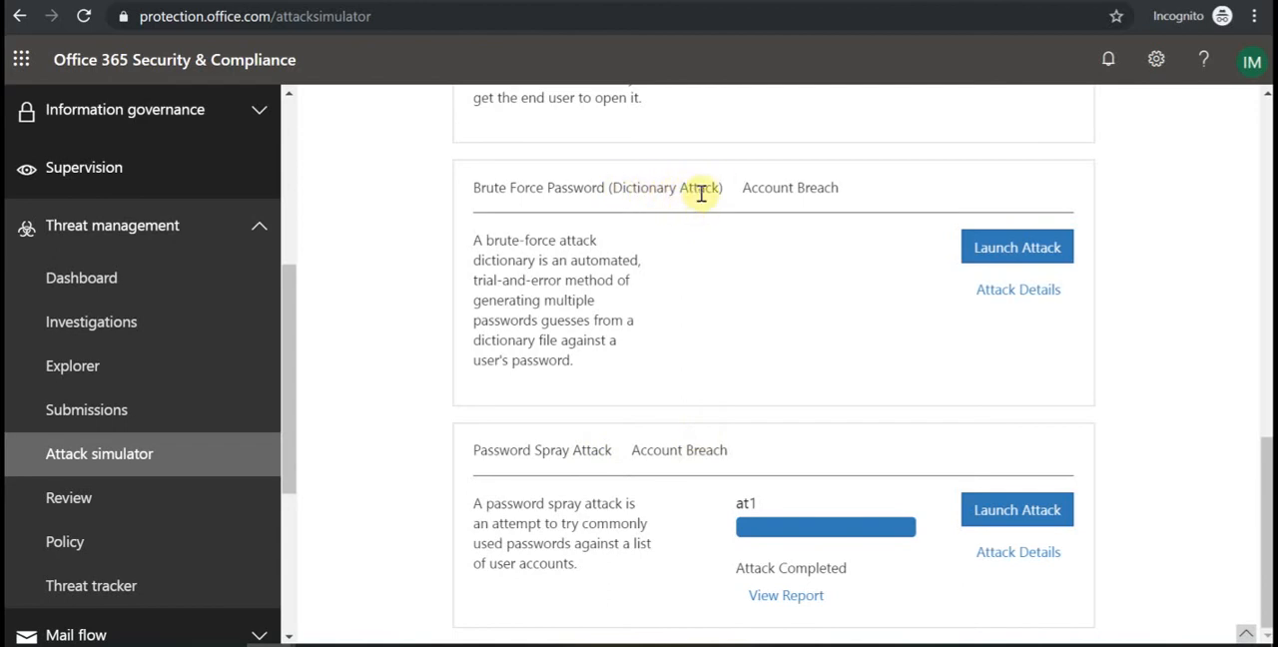
pyautogui.moveTo(677, 247)
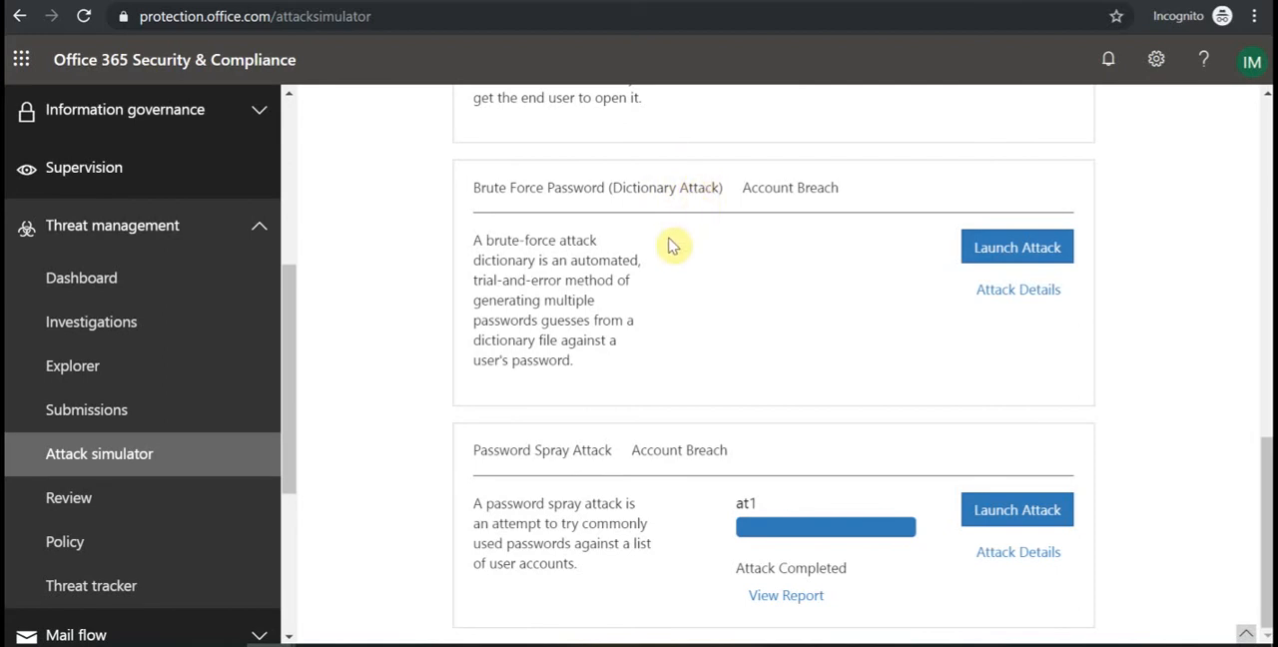
pyautogui.moveTo(742, 267)
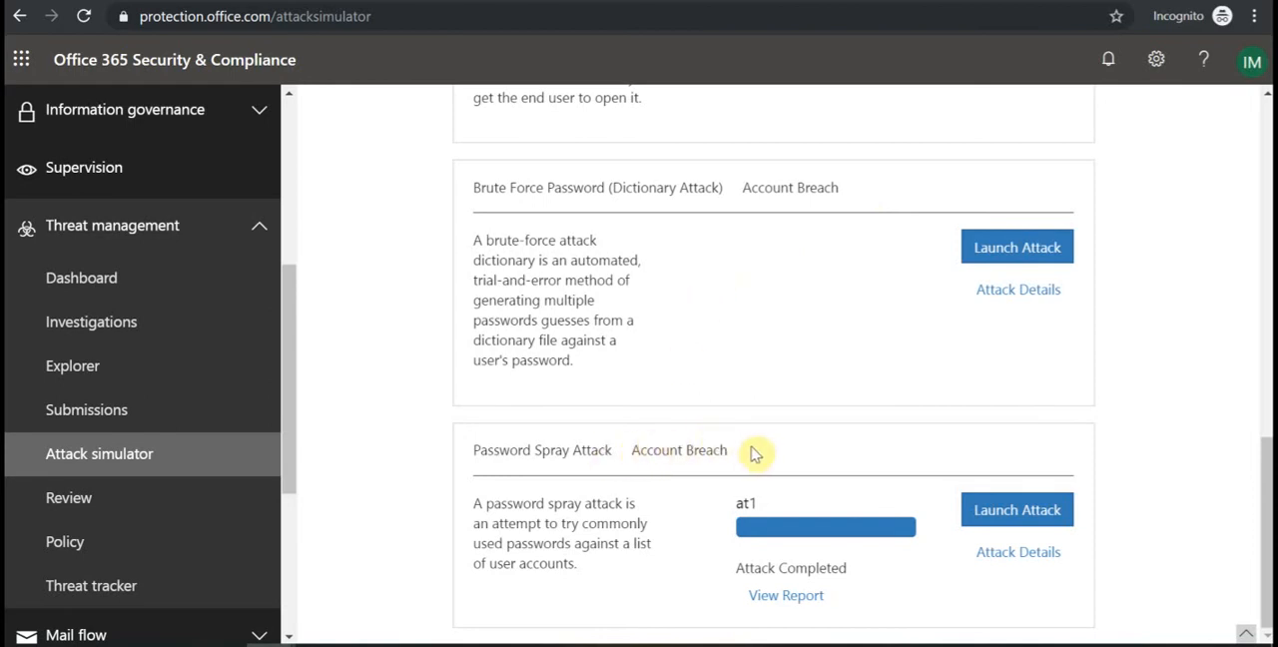
pyautogui.moveTo(770, 494)
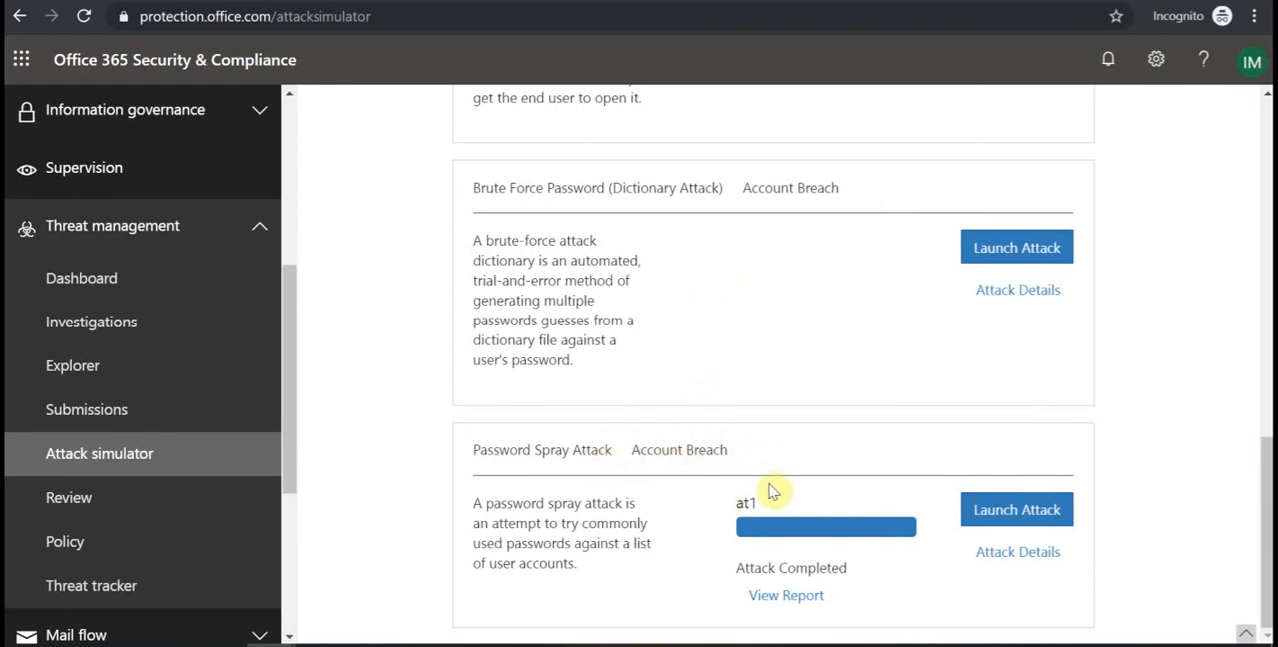
pyautogui.moveTo(723, 599)
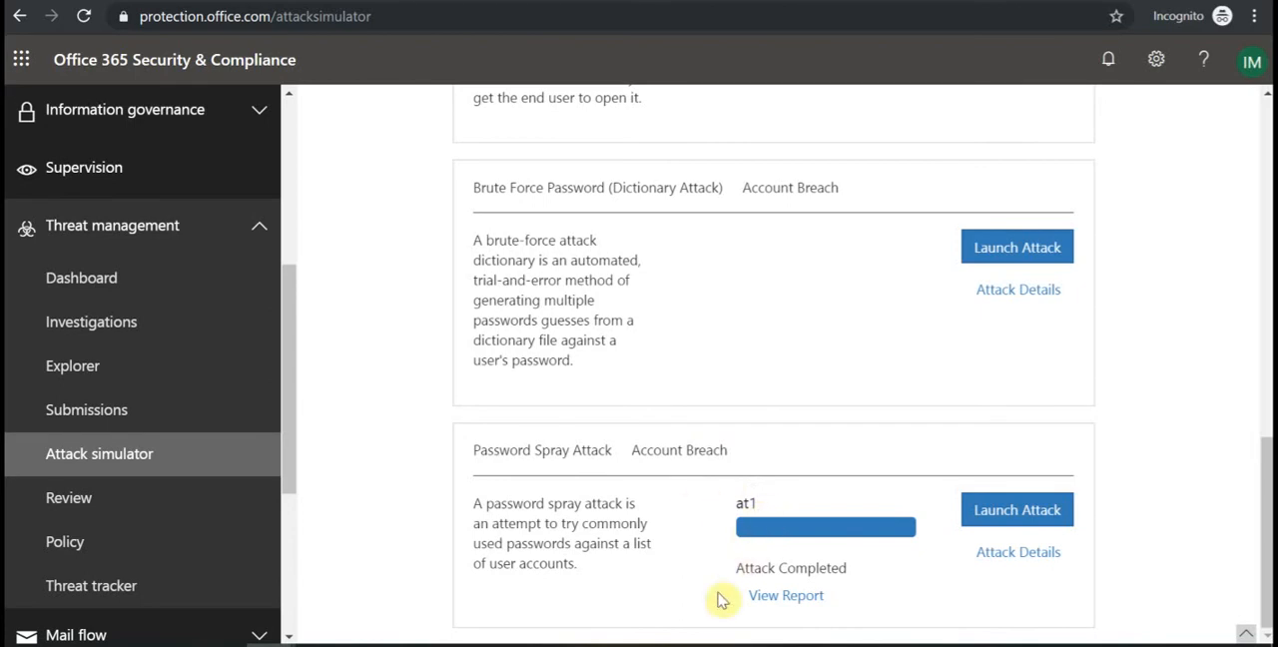
pyautogui.moveTo(799, 547)
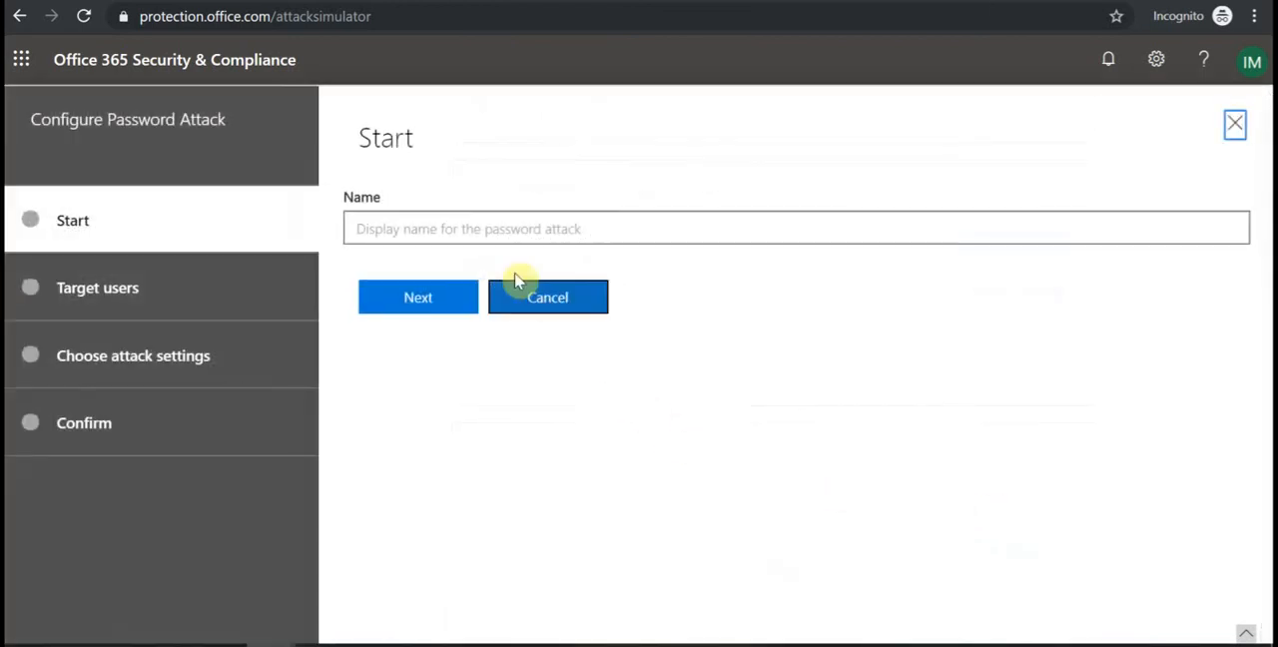
pyautogui.click(795, 228)
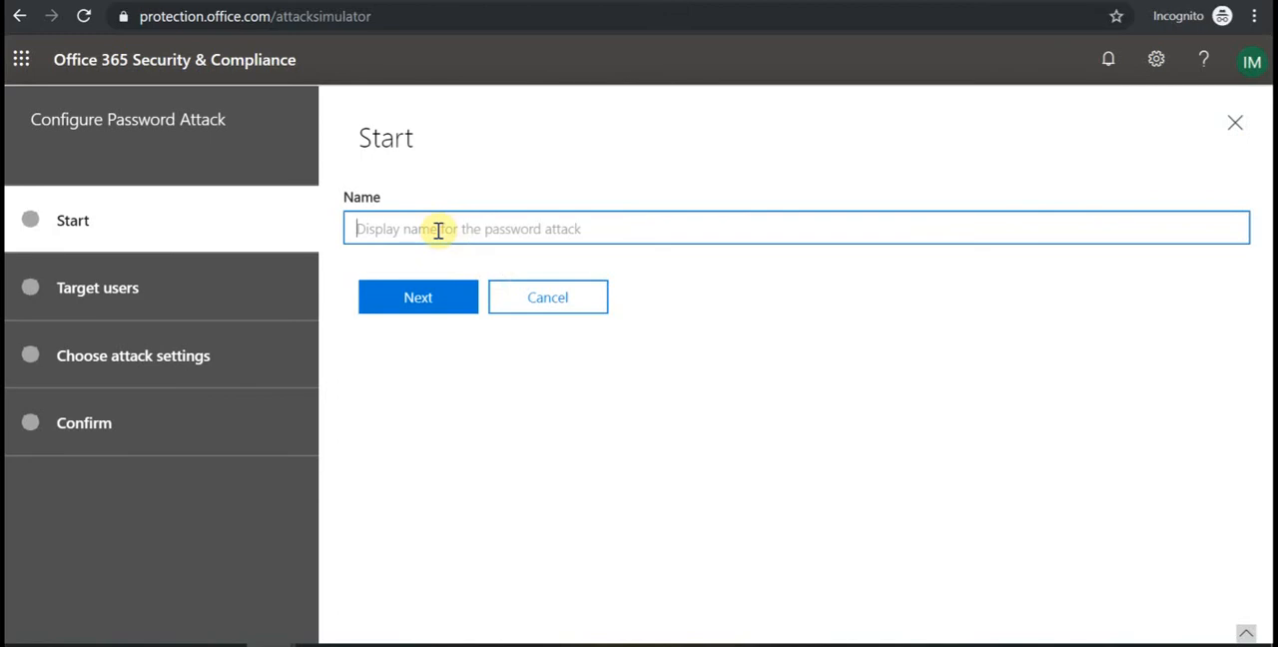
pyautogui.write('sp')
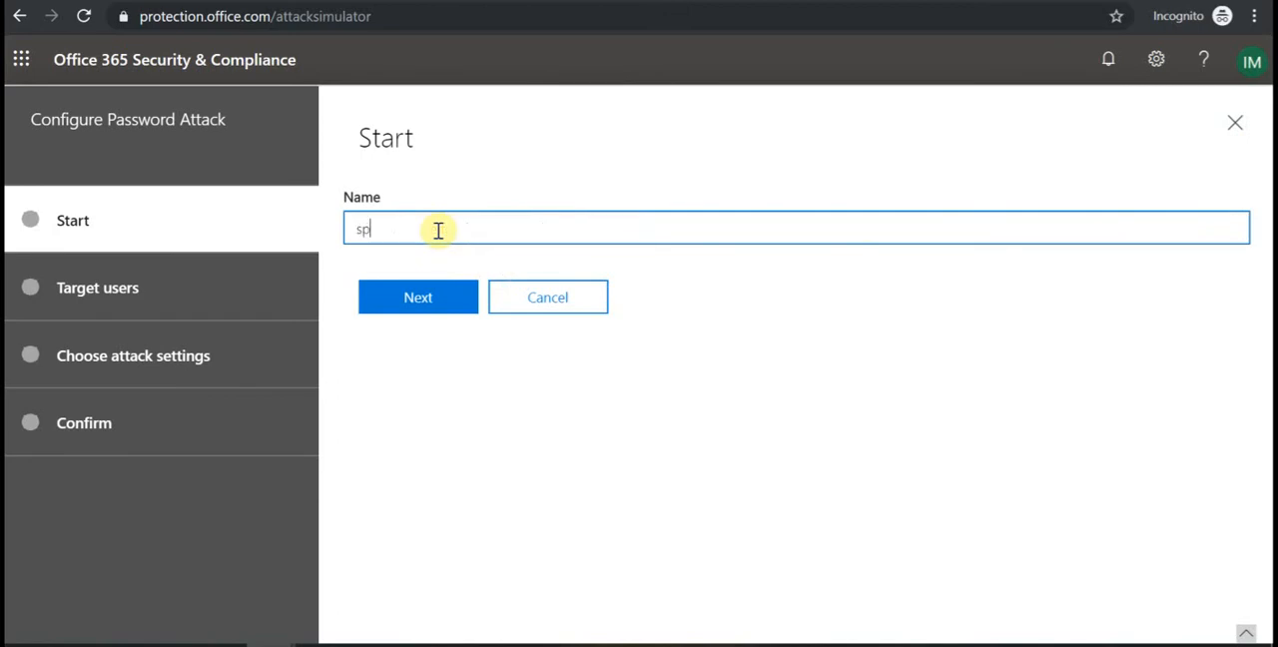
# Add the suggested directory user (search 'im') as the target and continue to attack settings
pyautogui.click(417, 295)
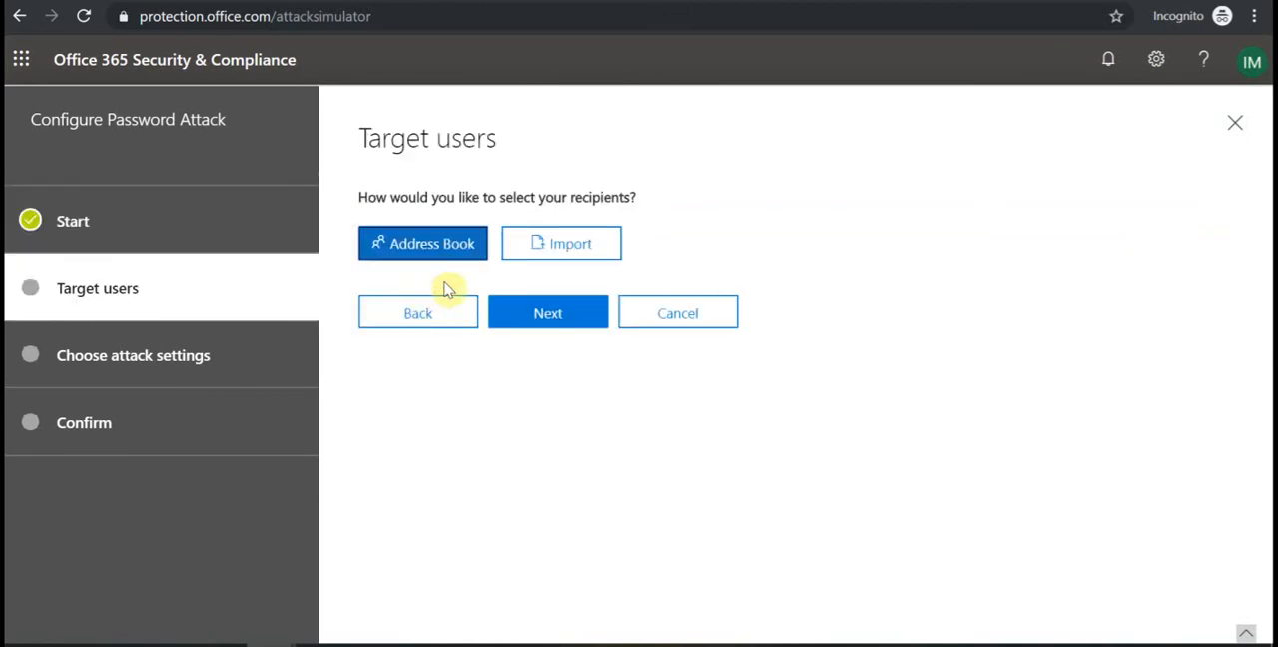
pyautogui.click(424, 243)
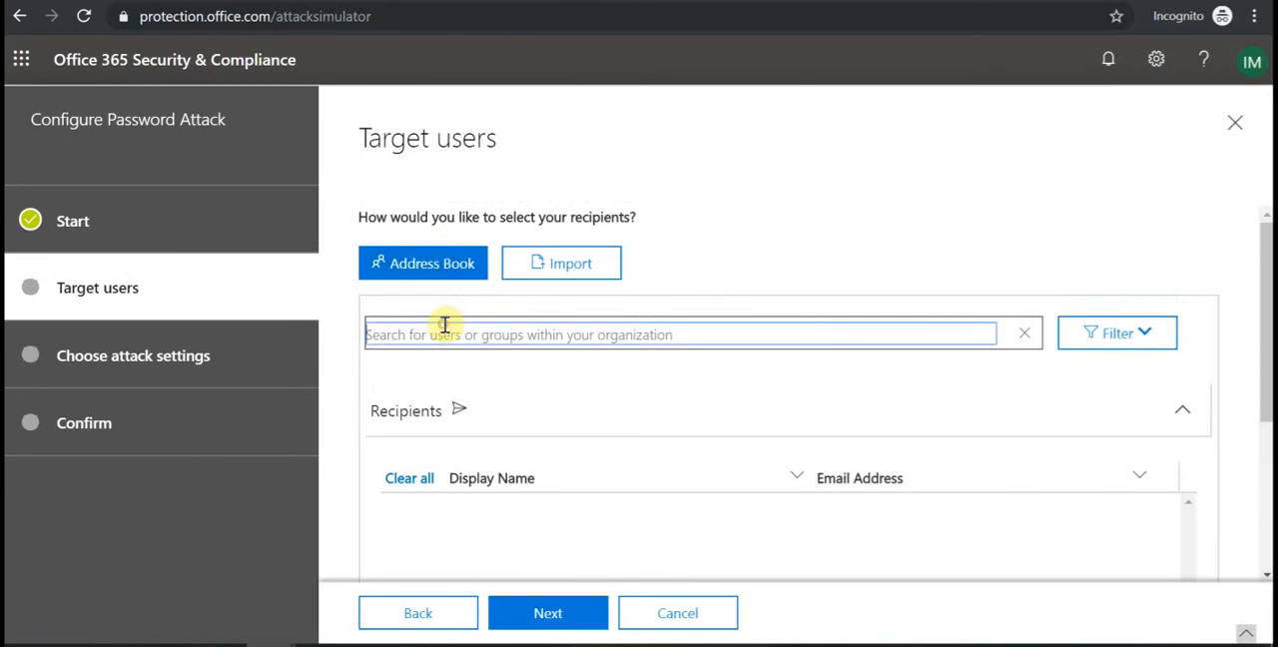
pyautogui.write('im')
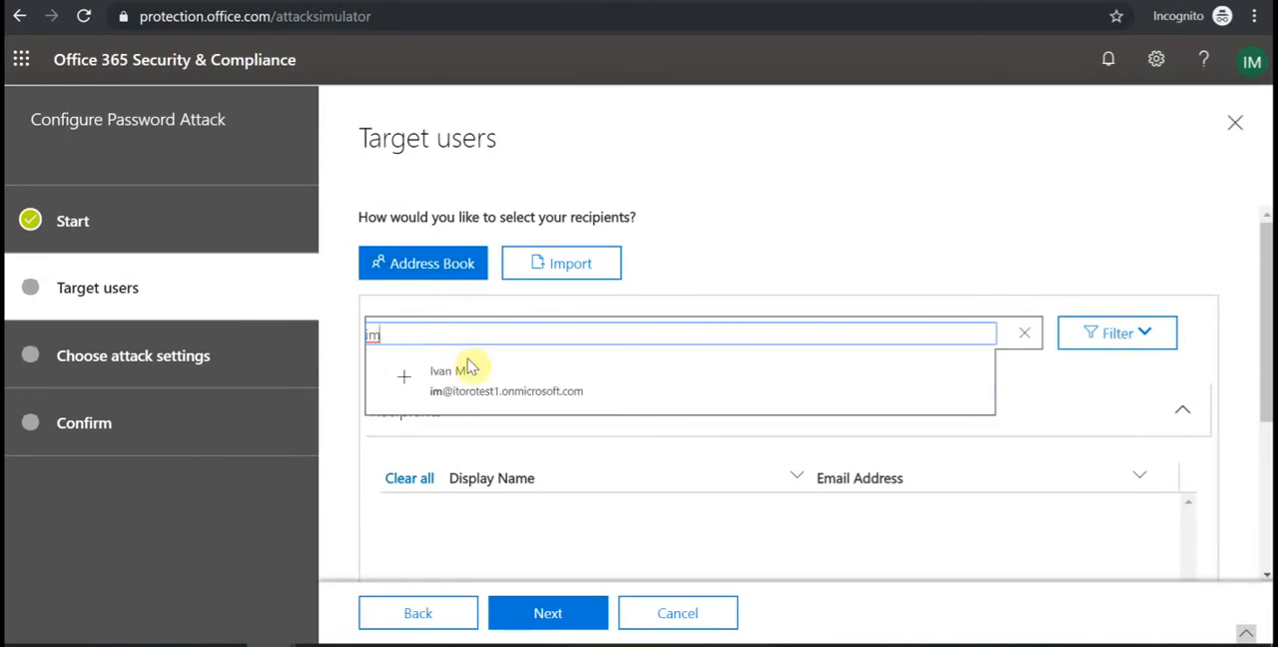
pyautogui.click(459, 380)
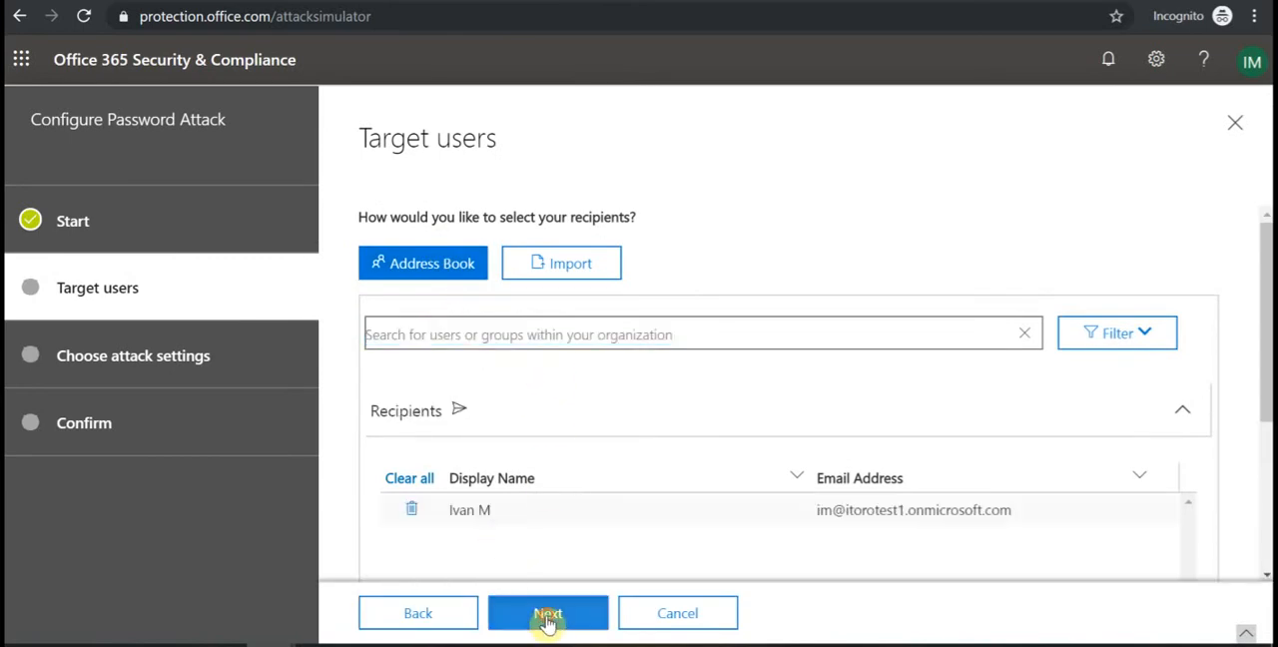
pyautogui.click(547, 611)
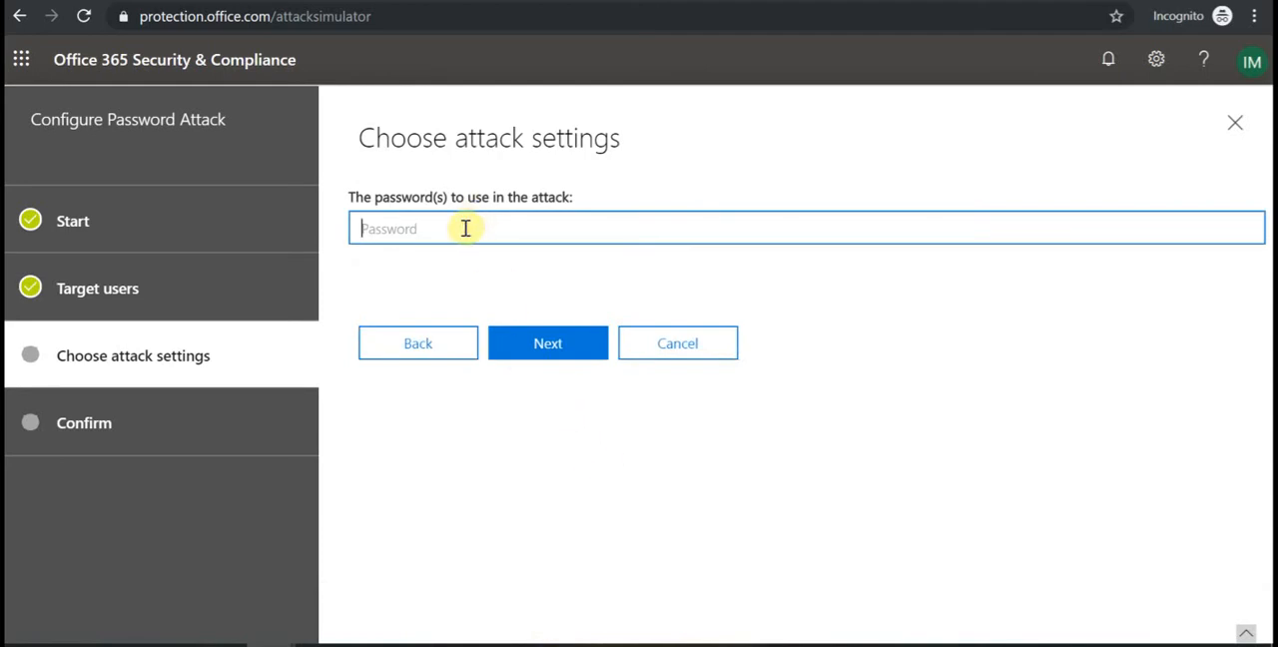
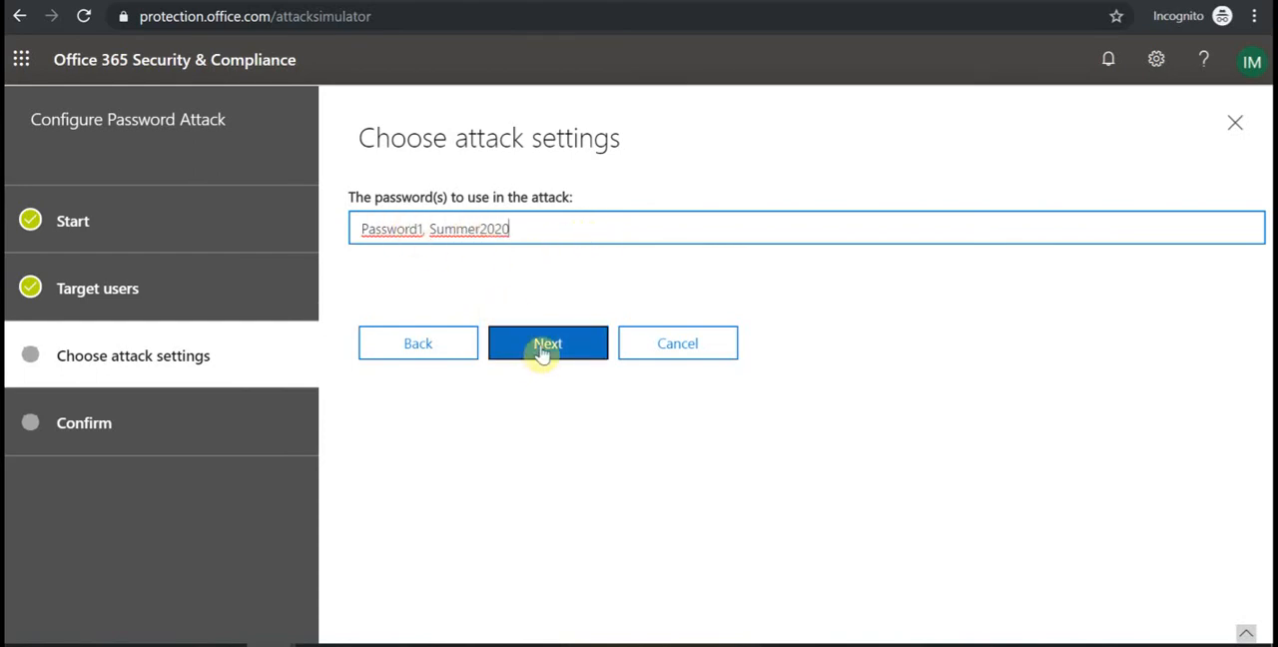
pyautogui.click(547, 344)
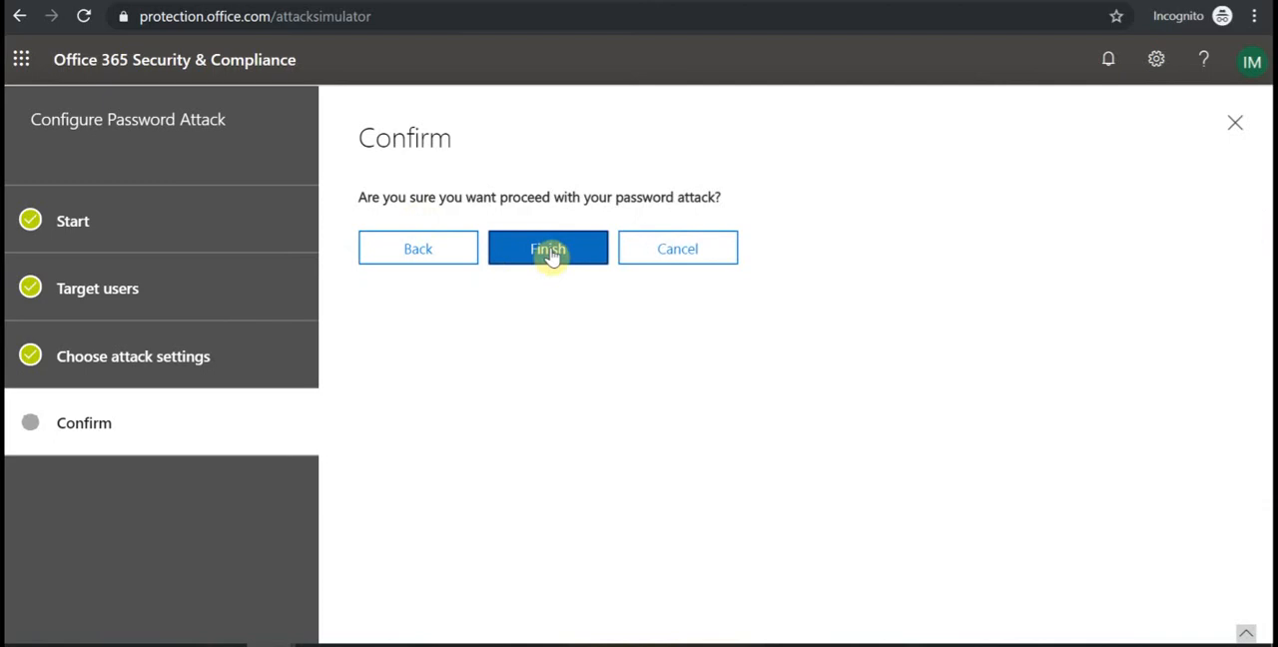
pyautogui.click(547, 247)
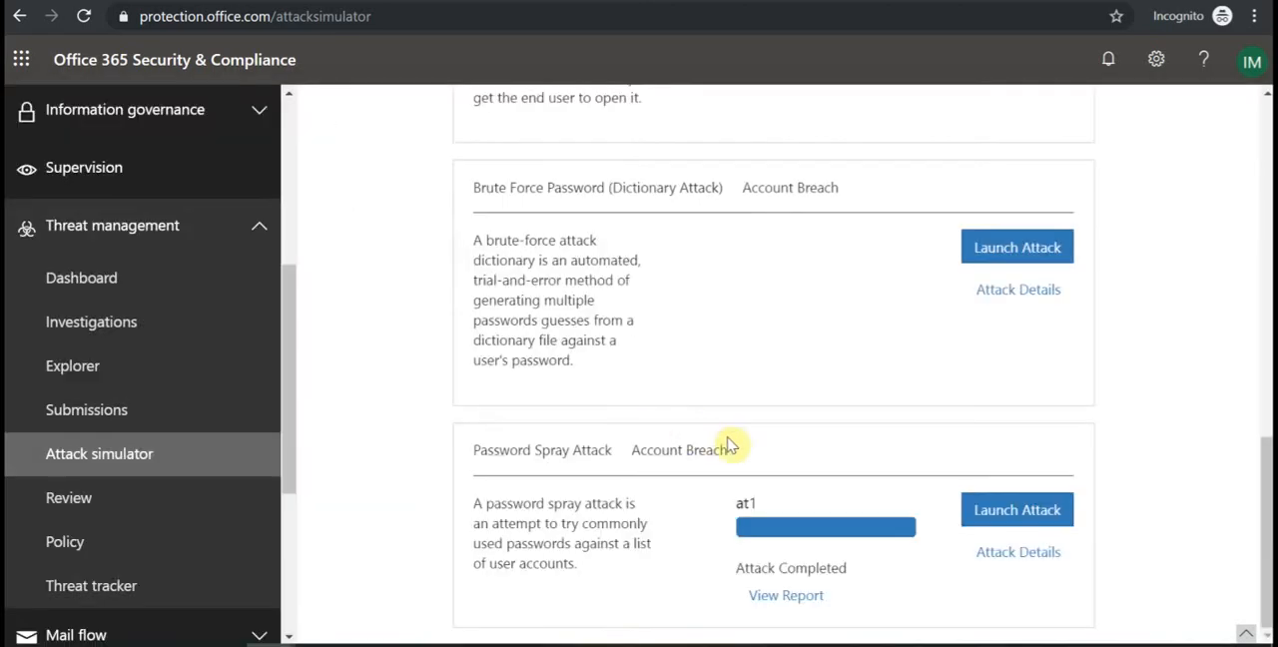
pyautogui.moveTo(715, 555)
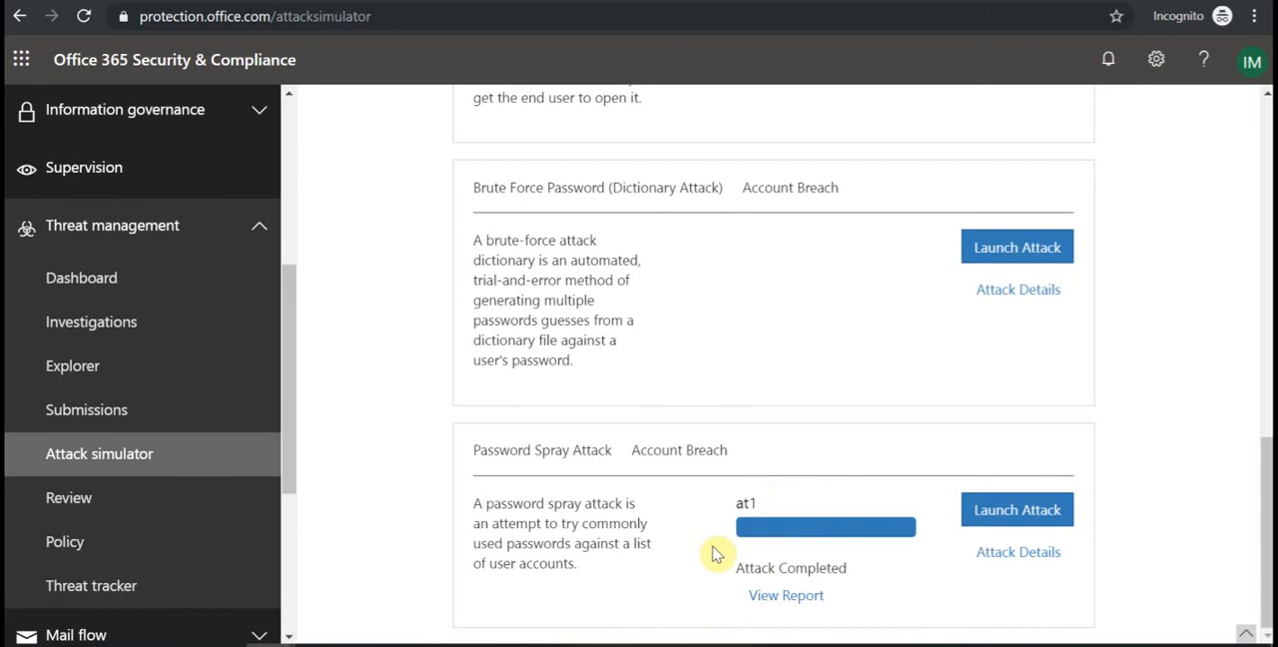
pyautogui.moveTo(1108, 484)
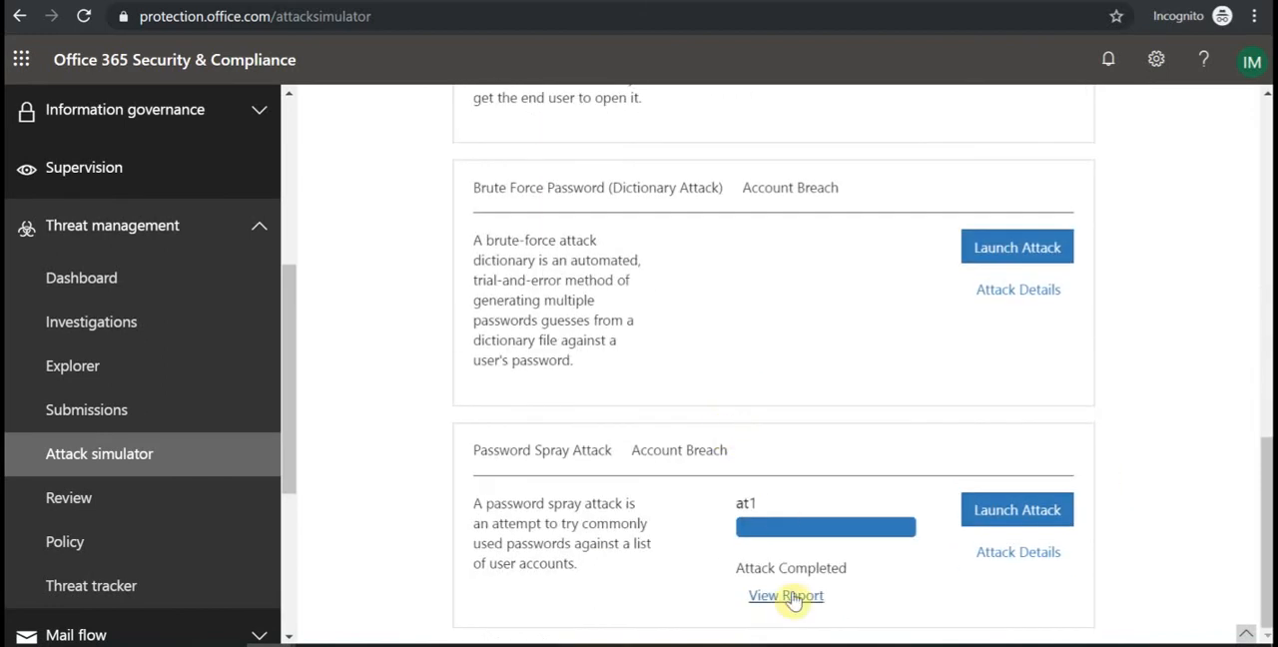
# View the report for the completed password spray attack at1
pyautogui.click(787, 595)
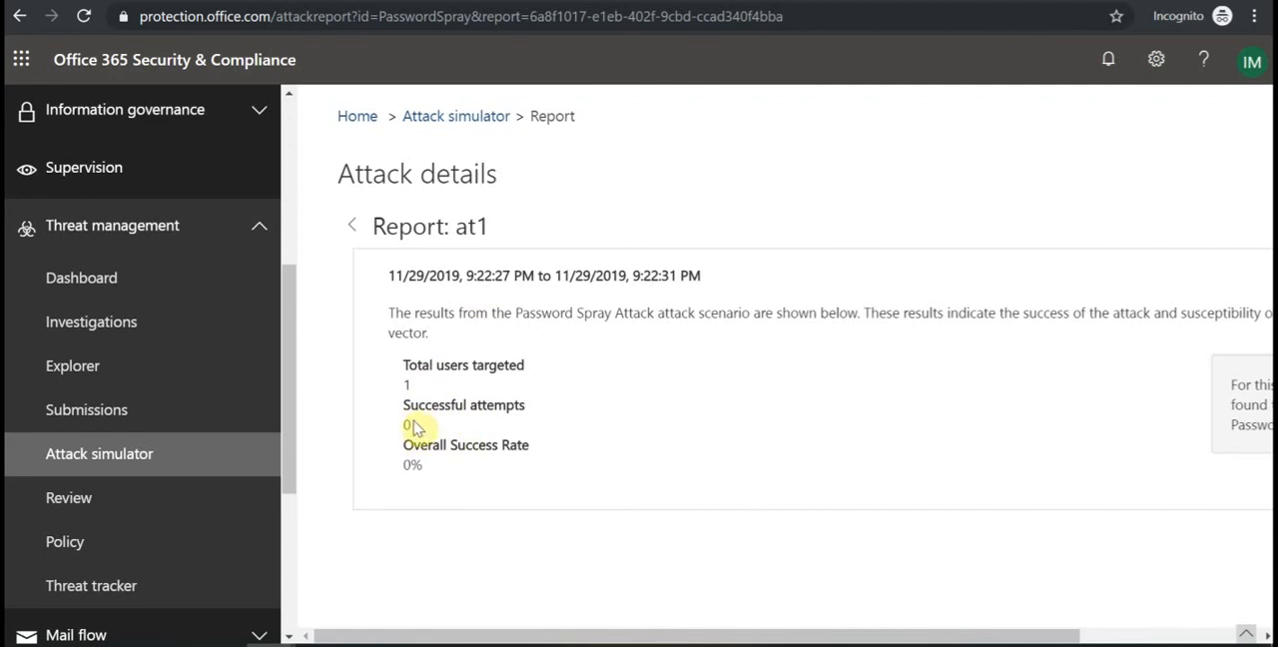
pyautogui.moveTo(411, 305)
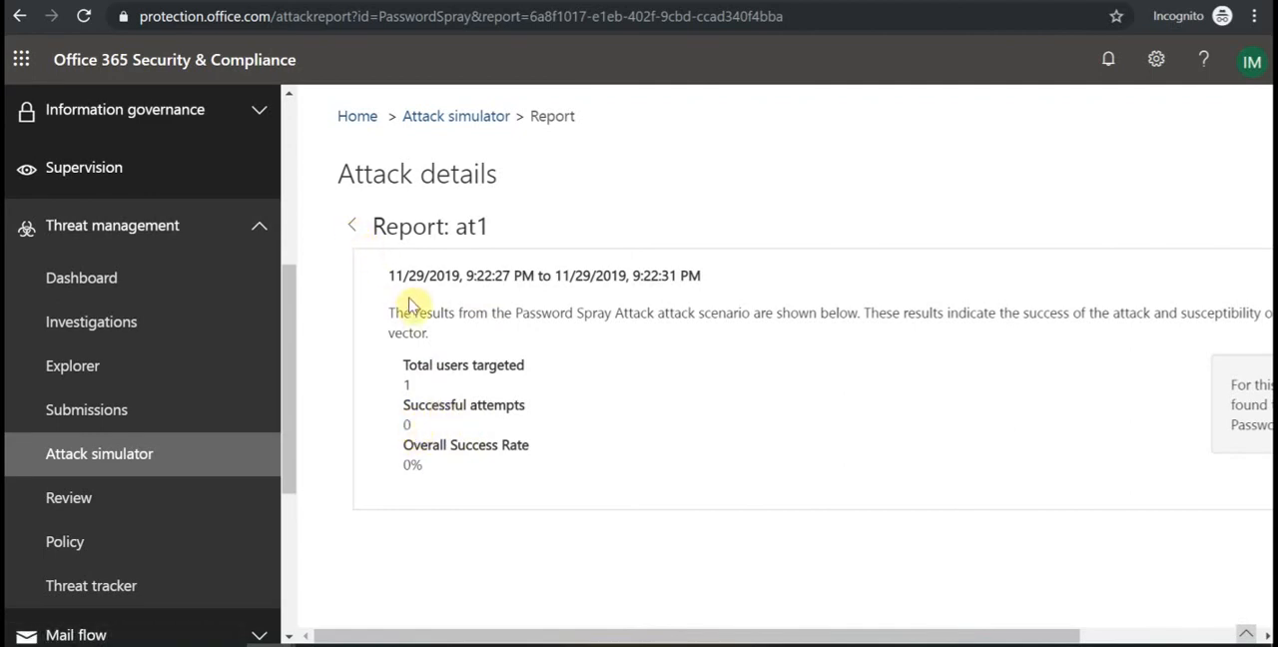
pyautogui.moveTo(343, 243)
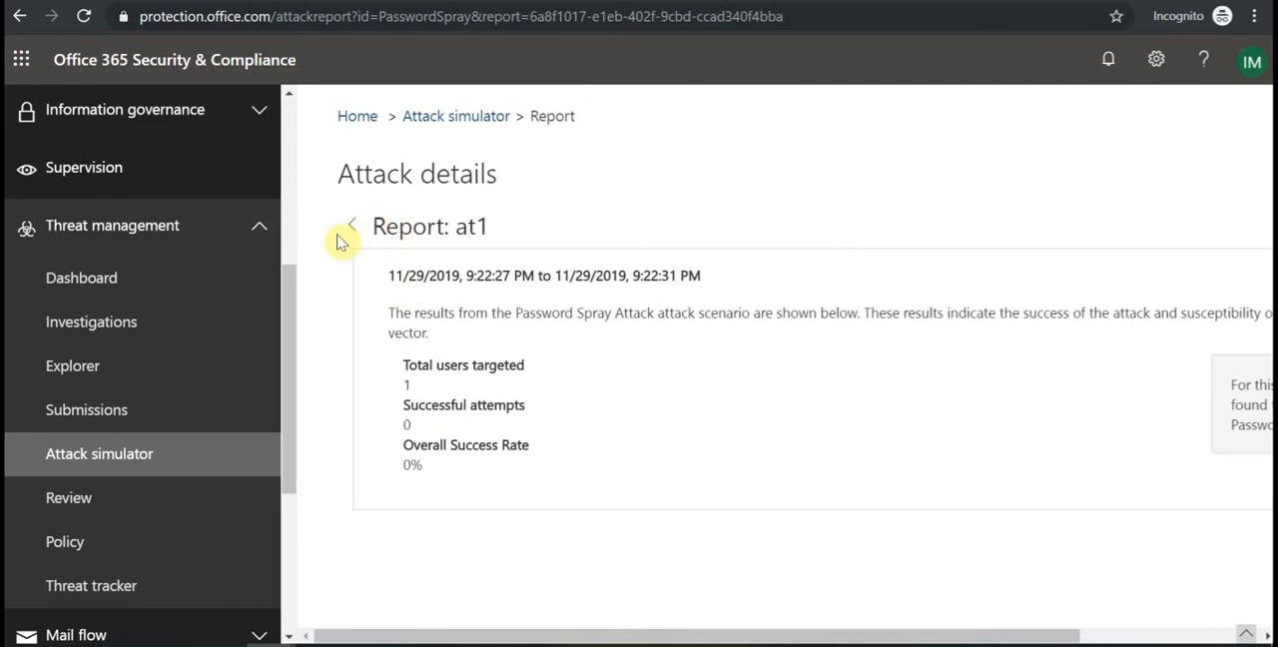
# Return from the at1 report to the attack list at Spear Phishing (Credentials Harvest)
pyautogui.click(352, 224)
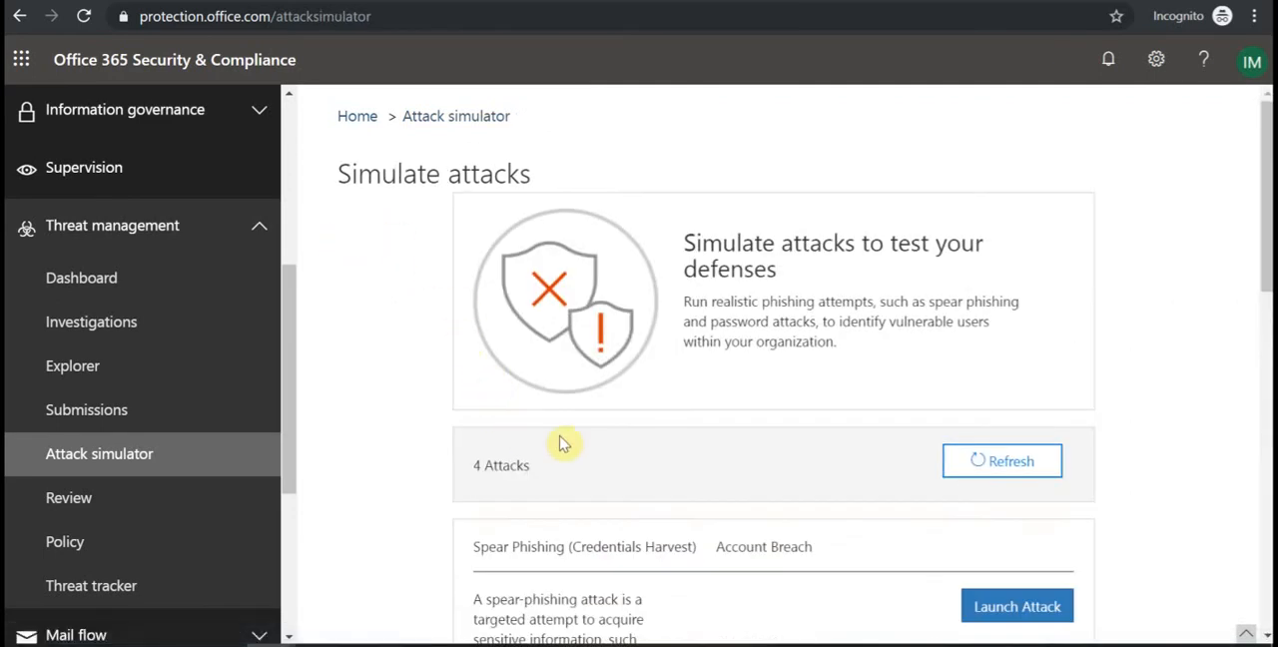
pyautogui.scroll(-3)
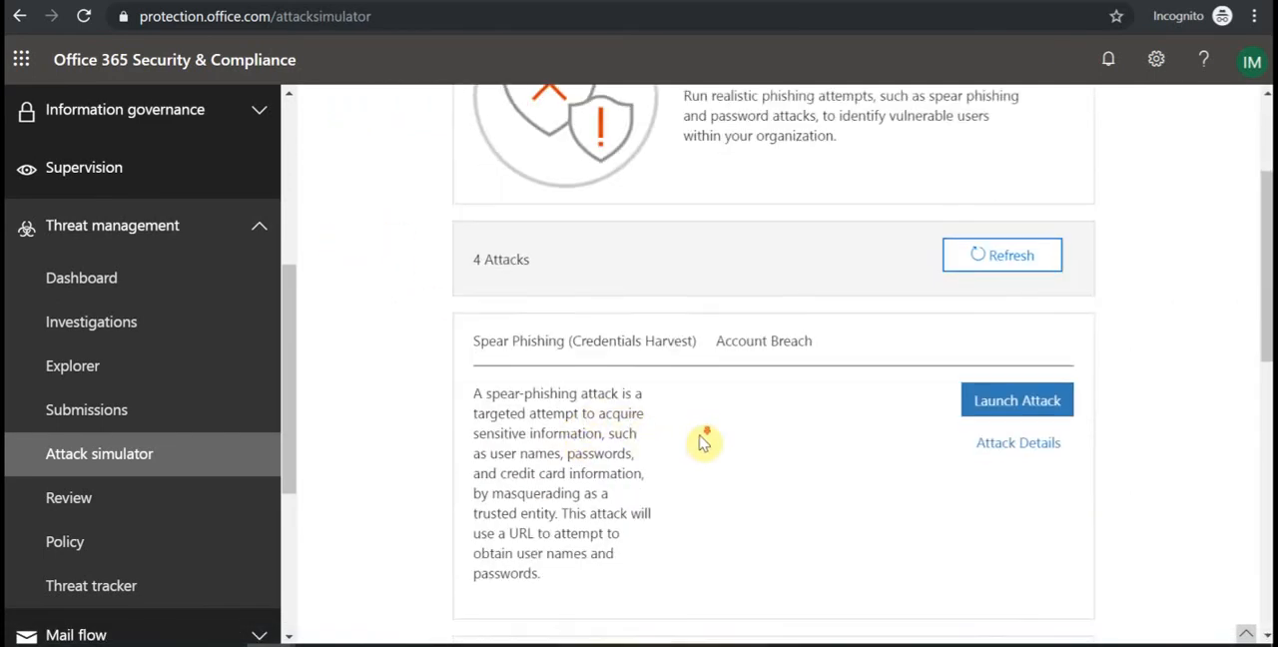
pyautogui.scroll(-3)
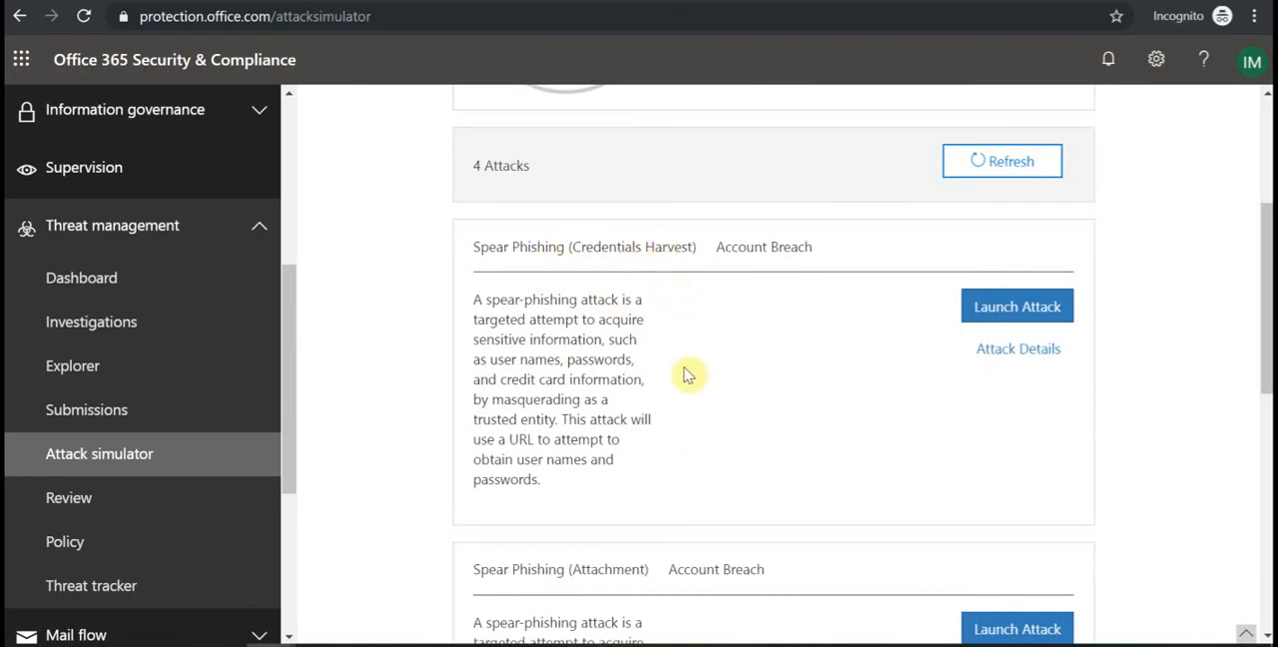
pyautogui.moveTo(989, 327)
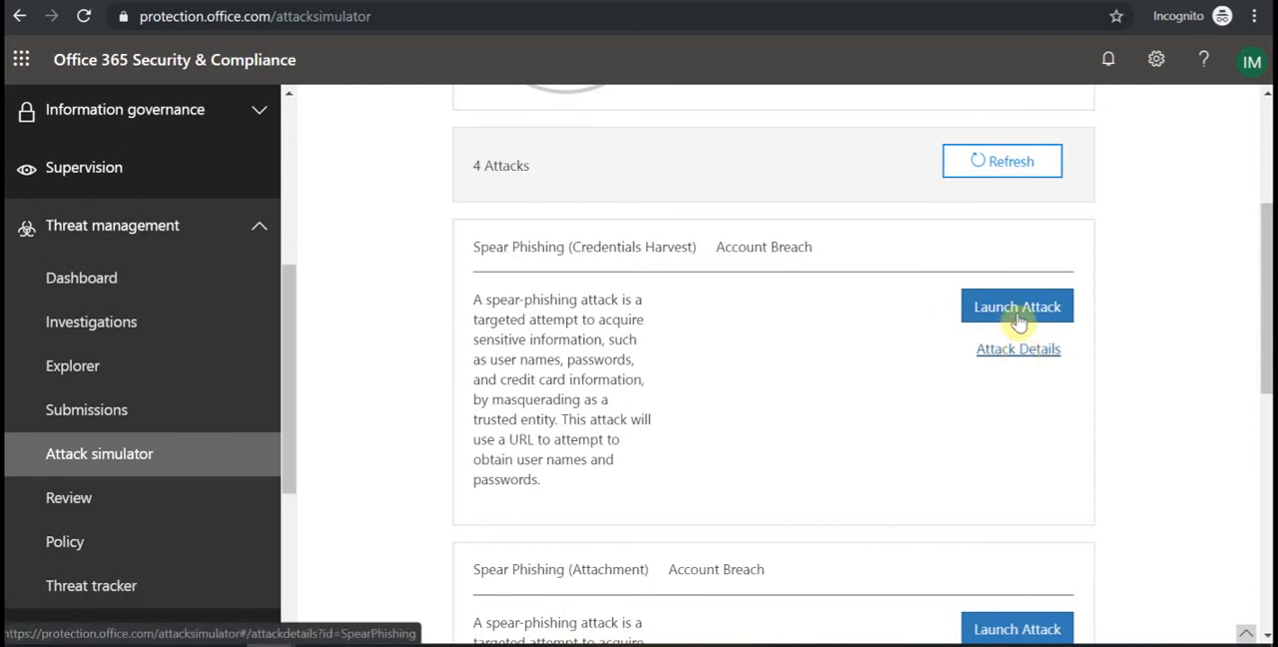
# Start a credentials-harvest phishing attack named 'test' targeting the same recipient
pyautogui.click(1016, 307)
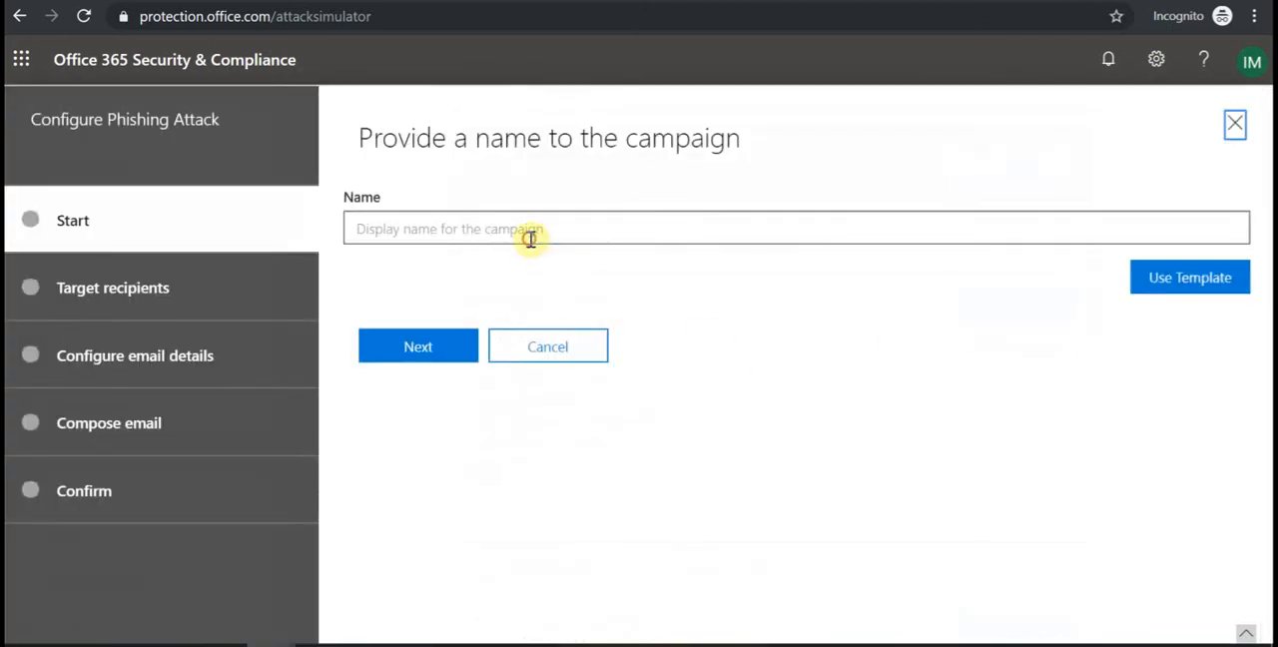
pyautogui.write('test')
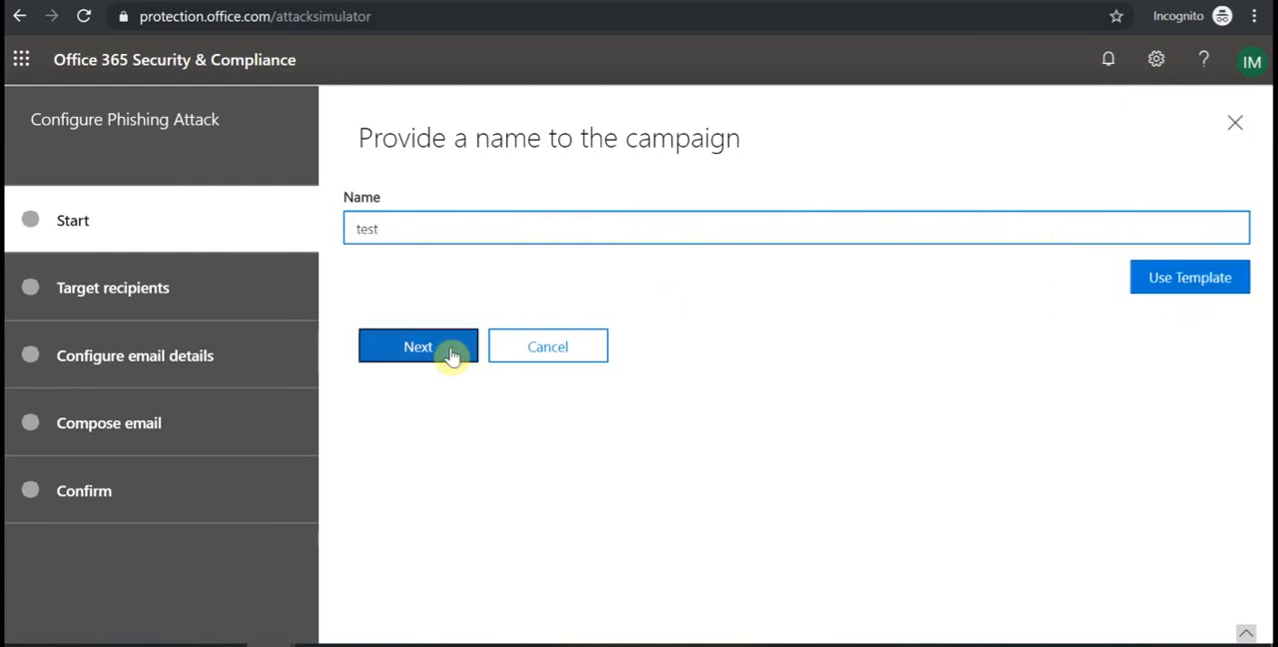
pyautogui.click(419, 347)
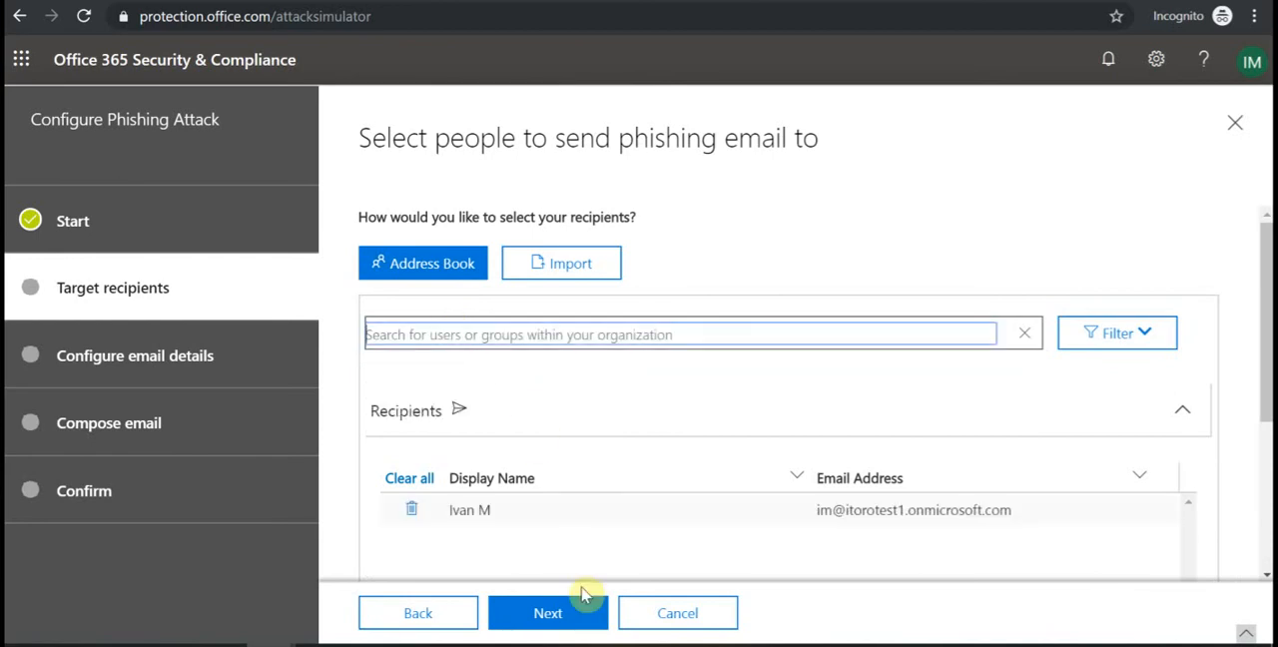
pyautogui.click(547, 611)
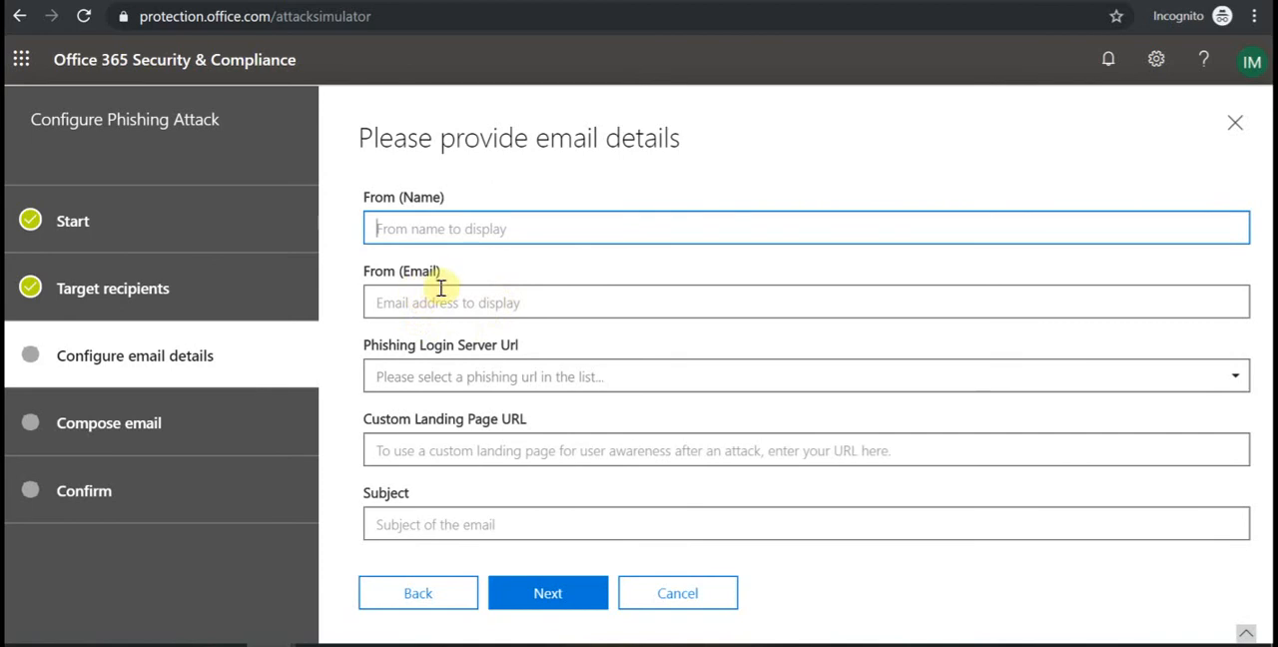
pyautogui.click(805, 375)
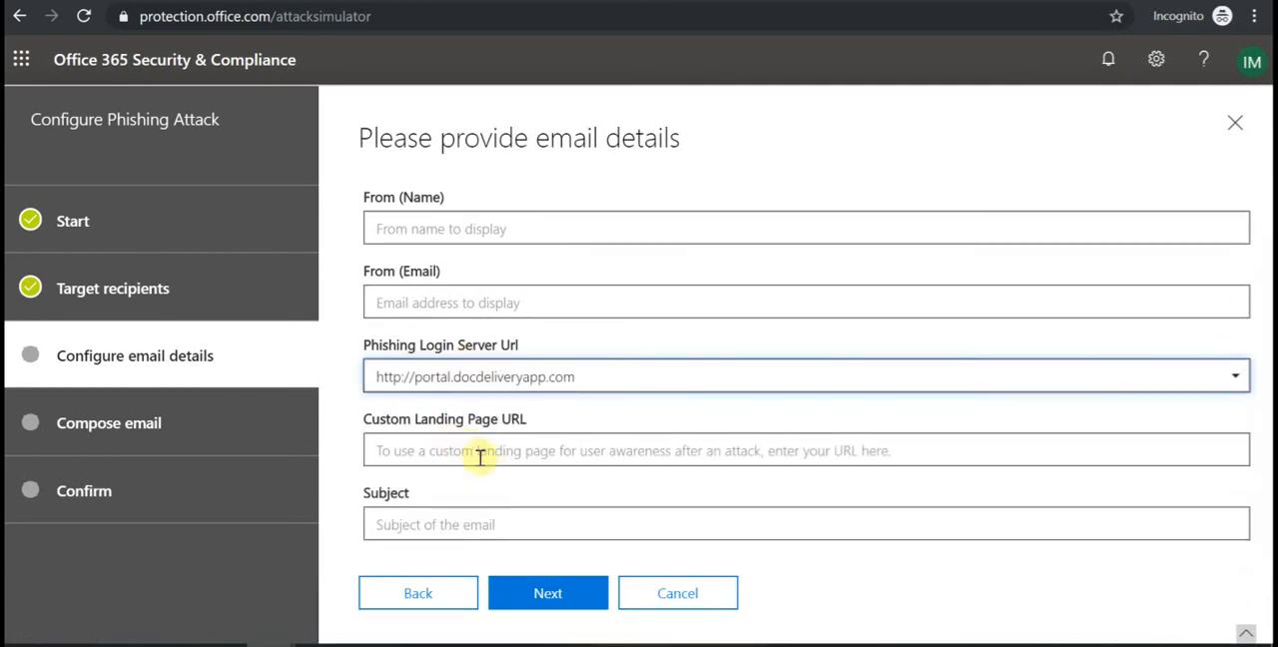
pyautogui.click(806, 523)
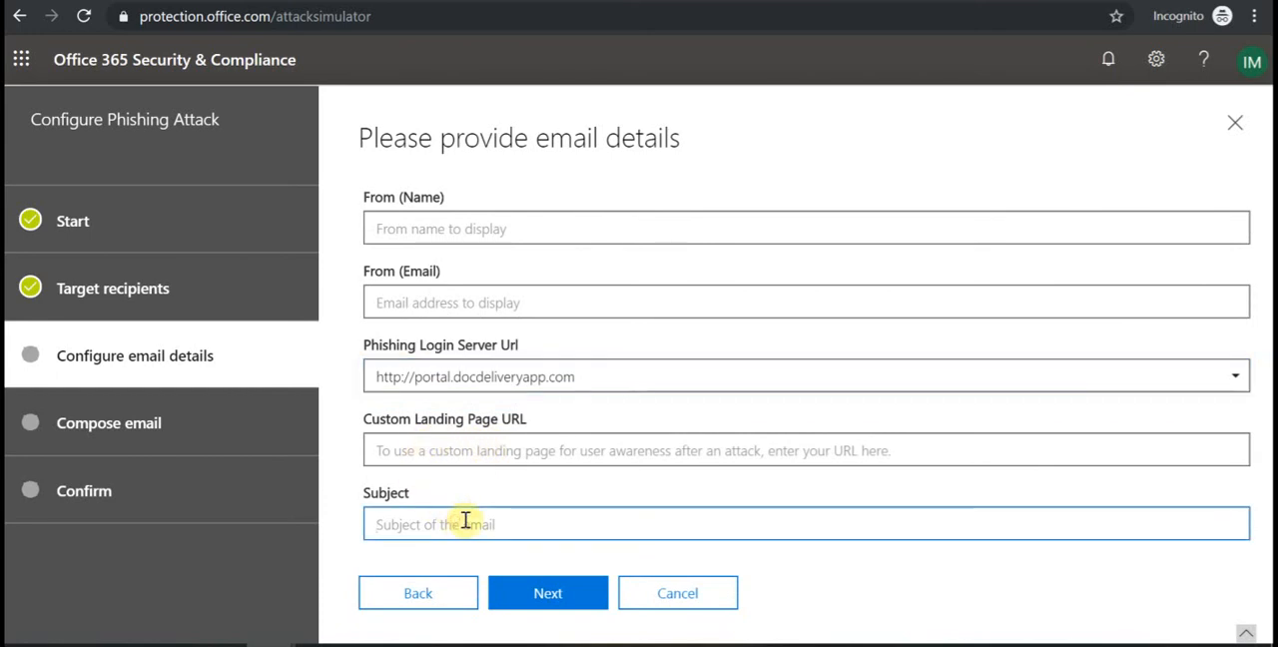
pyautogui.write('urgen')
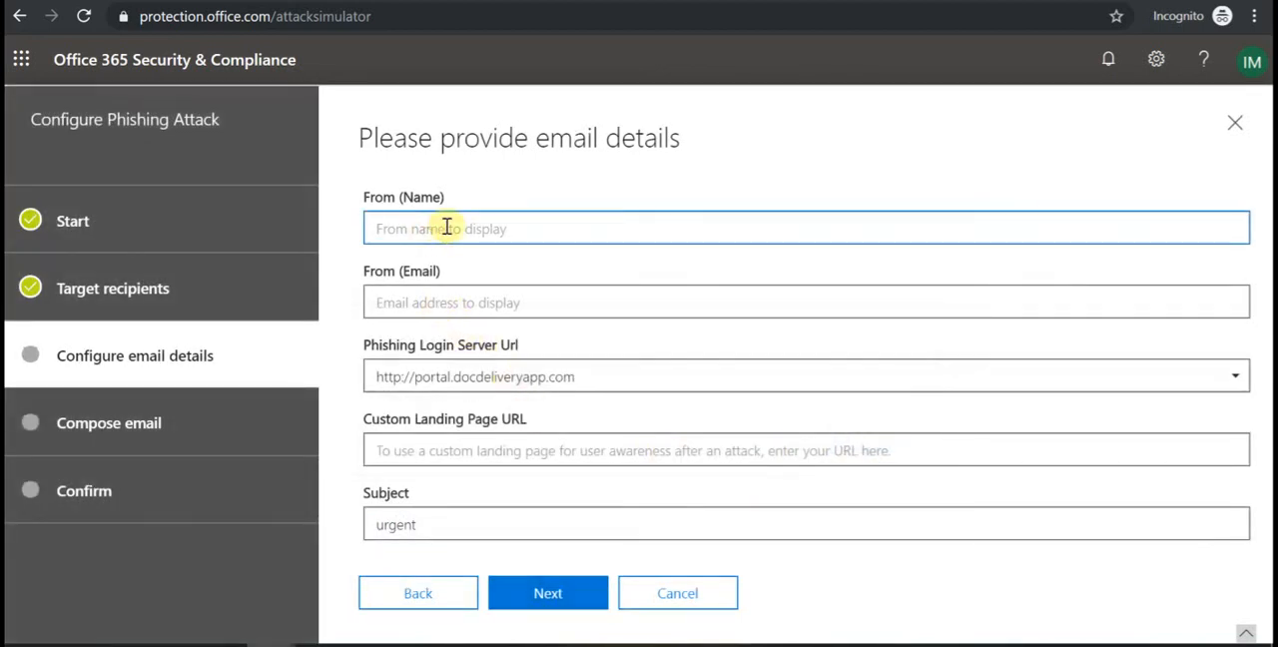
pyautogui.write('test')
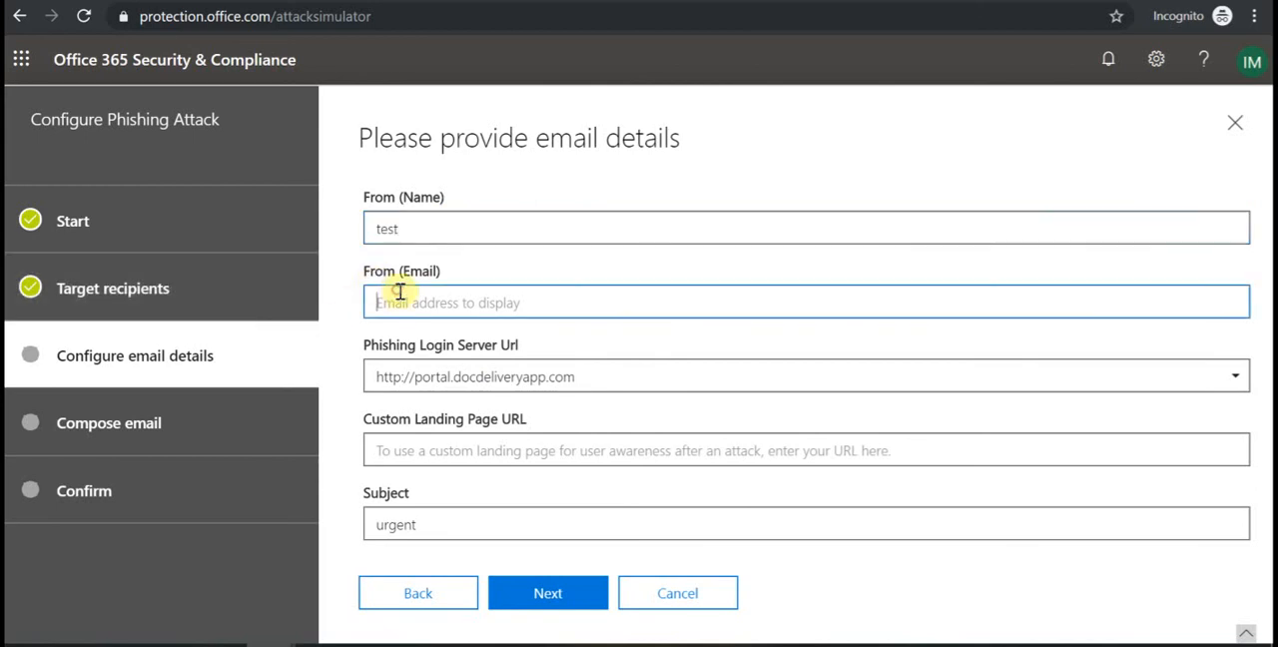
pyautogui.write('test@test.com')
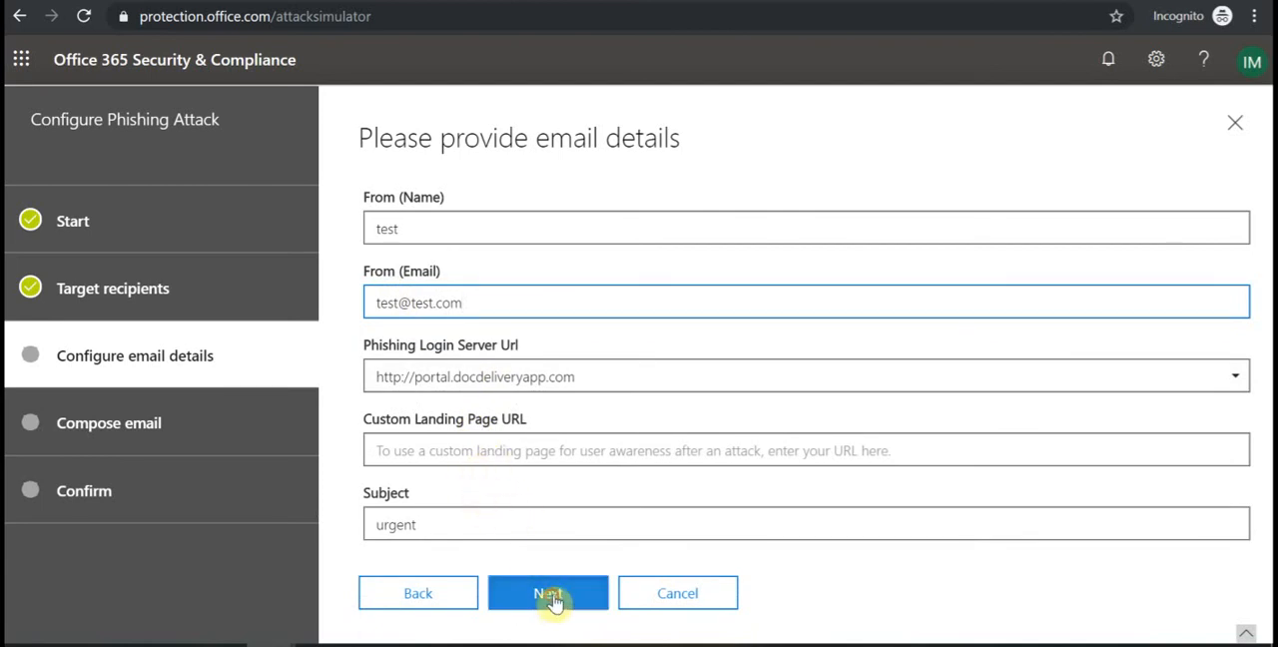
pyautogui.click(547, 591)
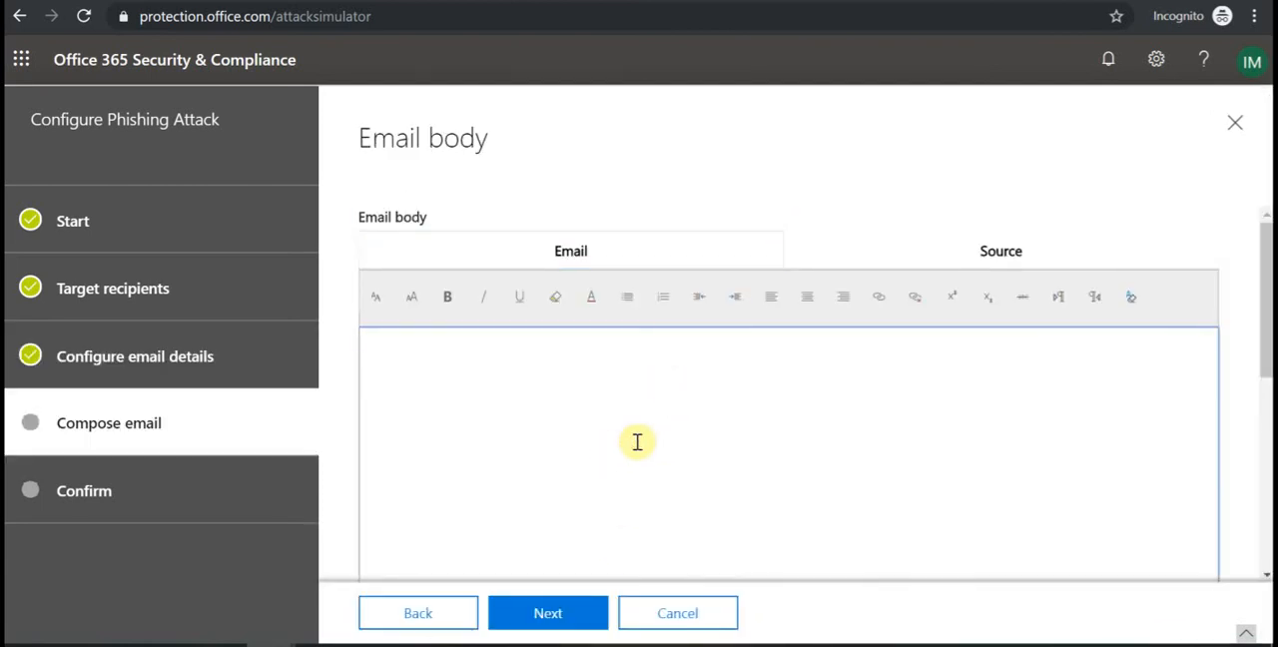
# Write the body 'please update your credentials' and launch the phishing attack
pyautogui.write('please')
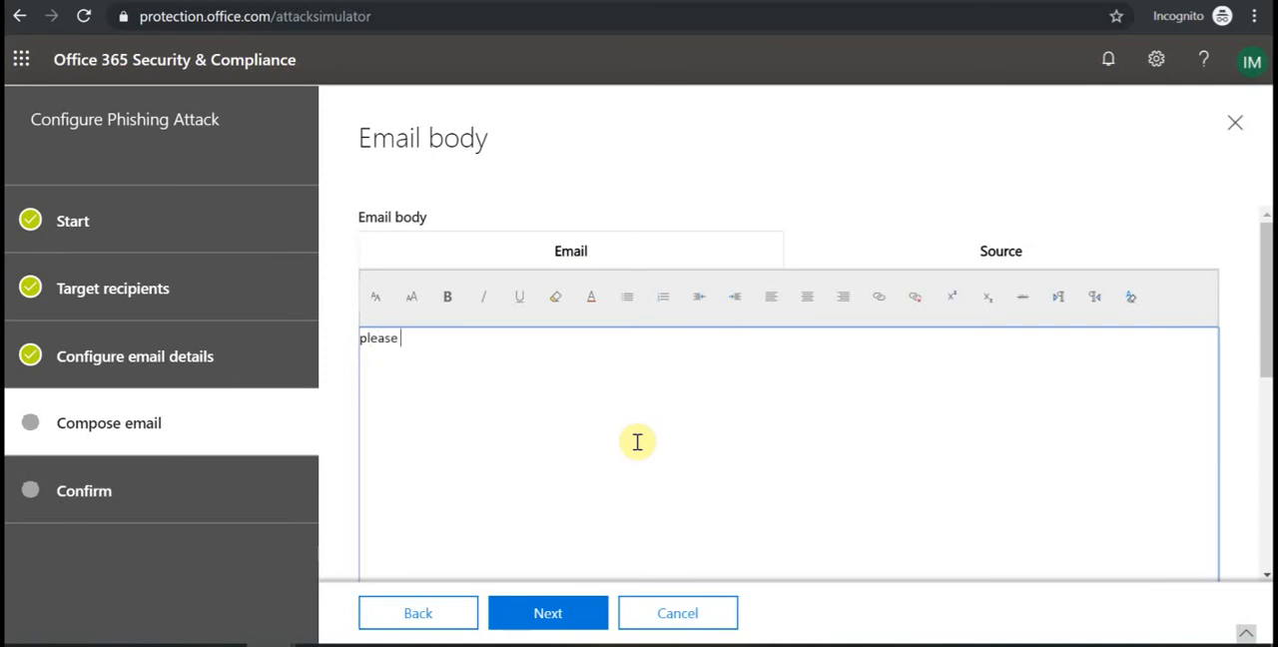
pyautogui.write('update your credentials')
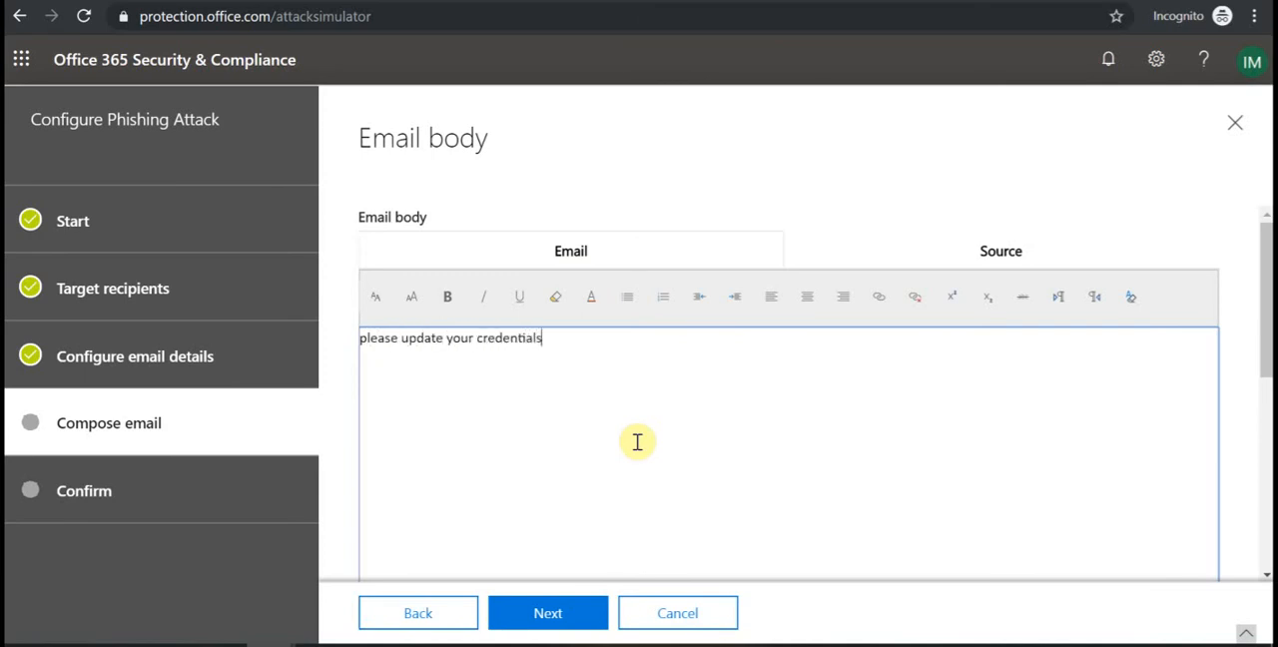
pyautogui.click(547, 611)
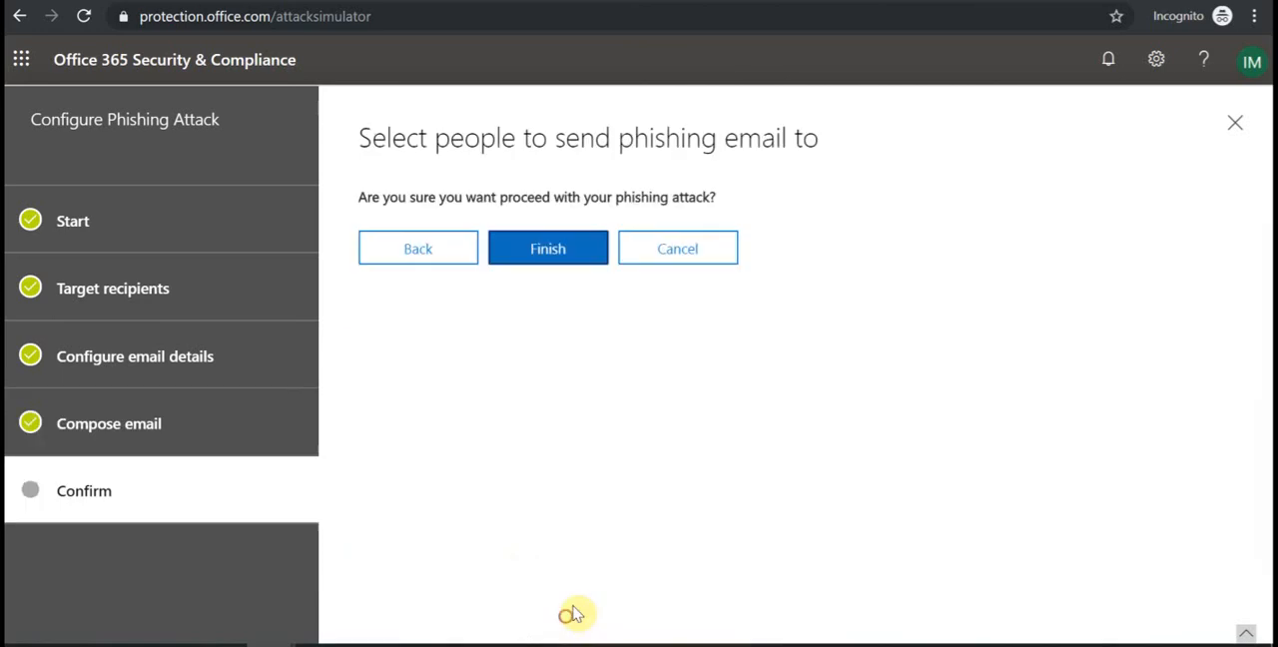
pyautogui.click(547, 247)
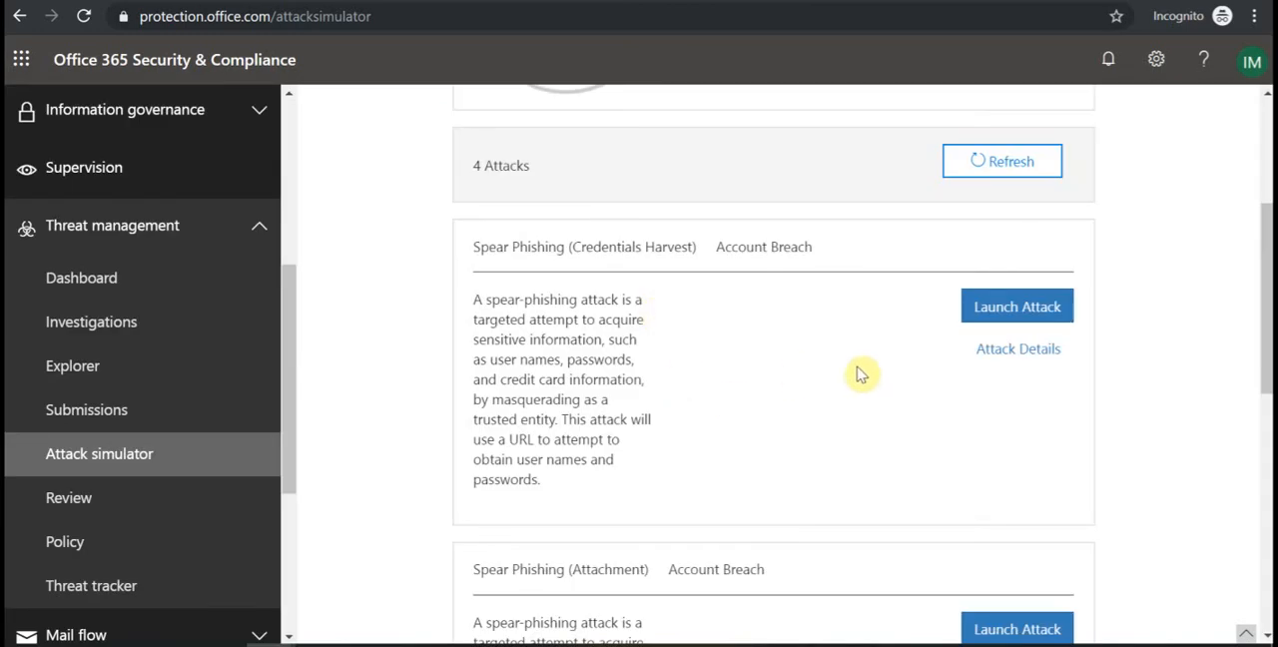
pyautogui.moveTo(727, 347)
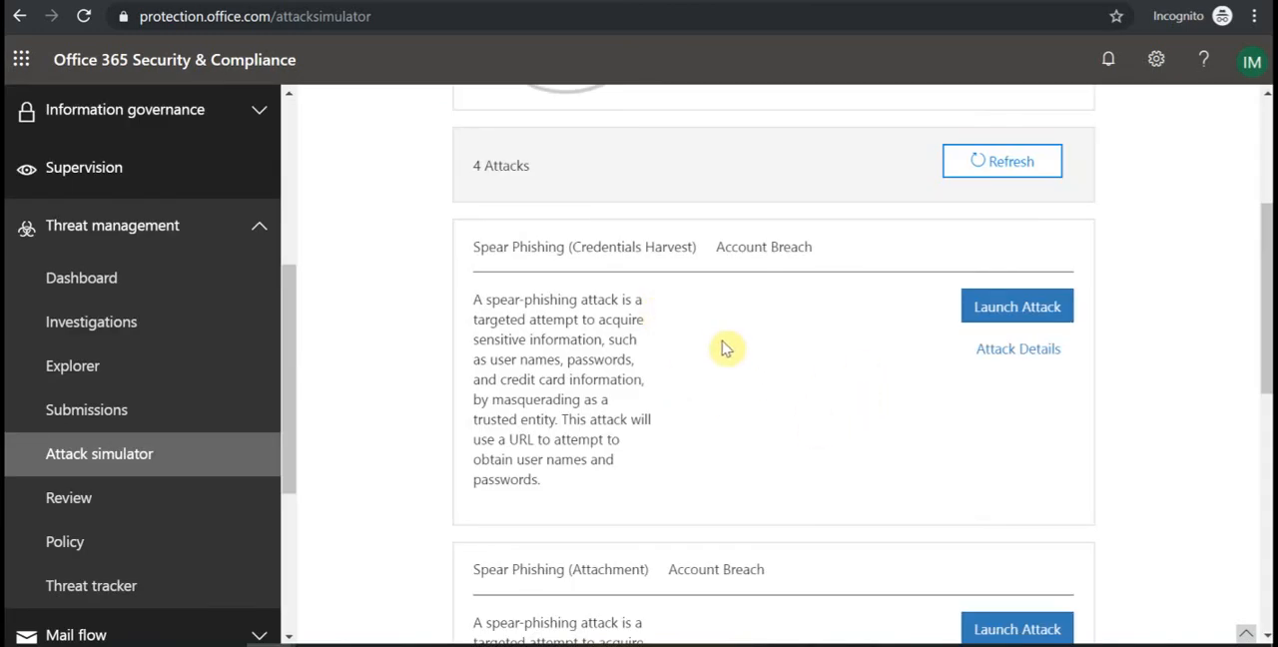
pyautogui.moveTo(671, 404)
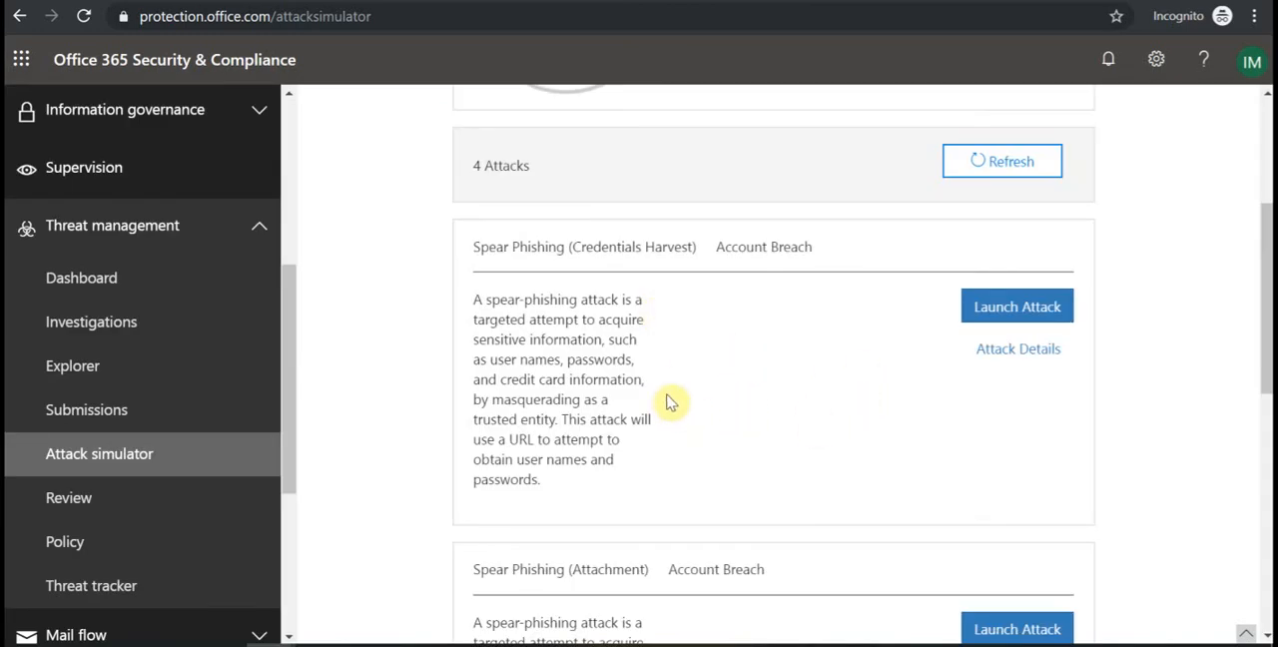
# Scroll down to the Password Spray Attack card showing sp1 Attack Completed
pyautogui.scroll(-3)
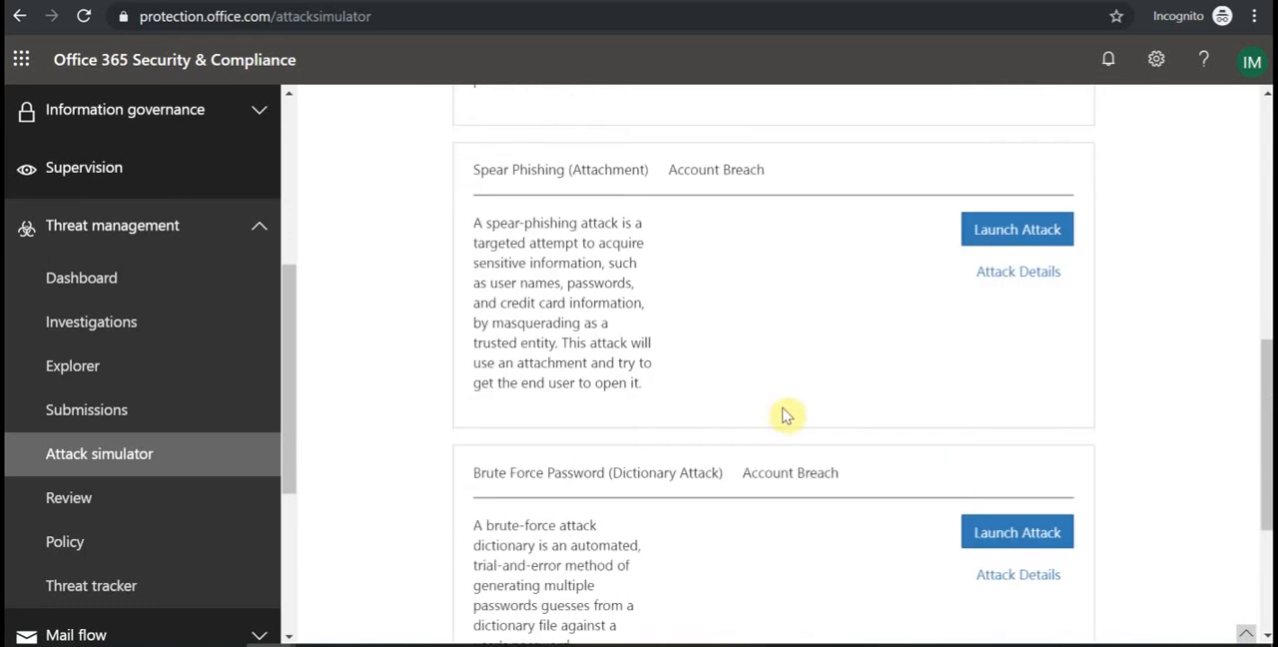
pyautogui.scroll(-3)
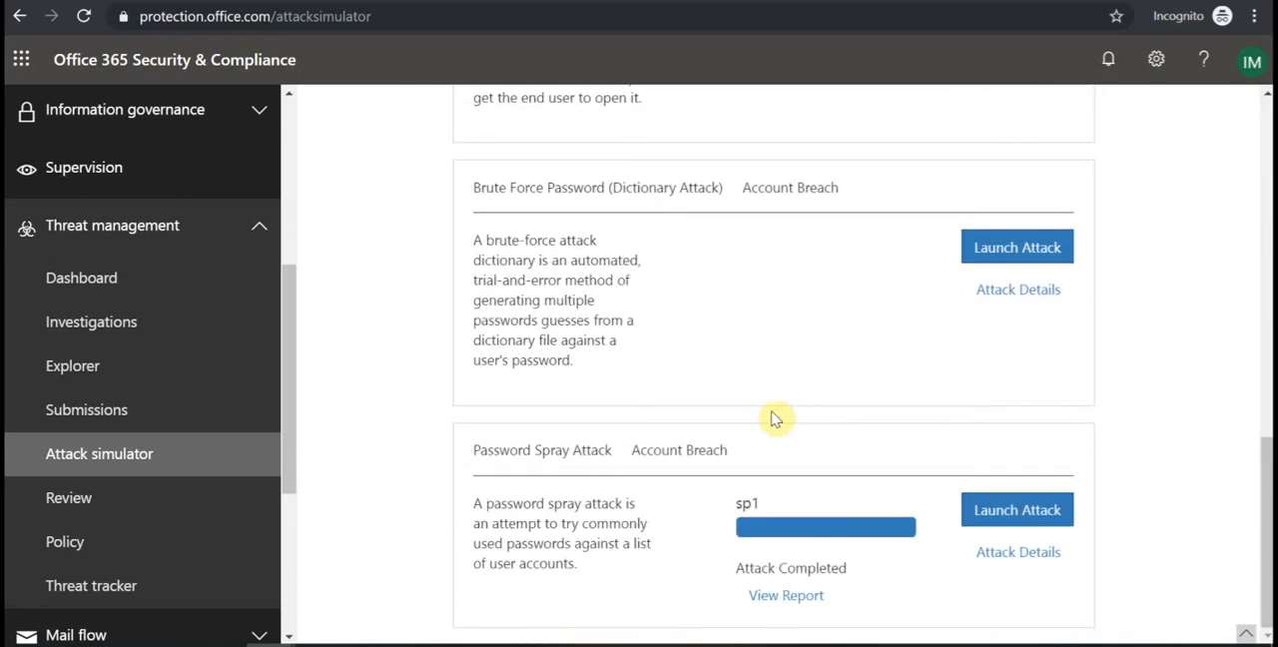
pyautogui.moveTo(617, 529)
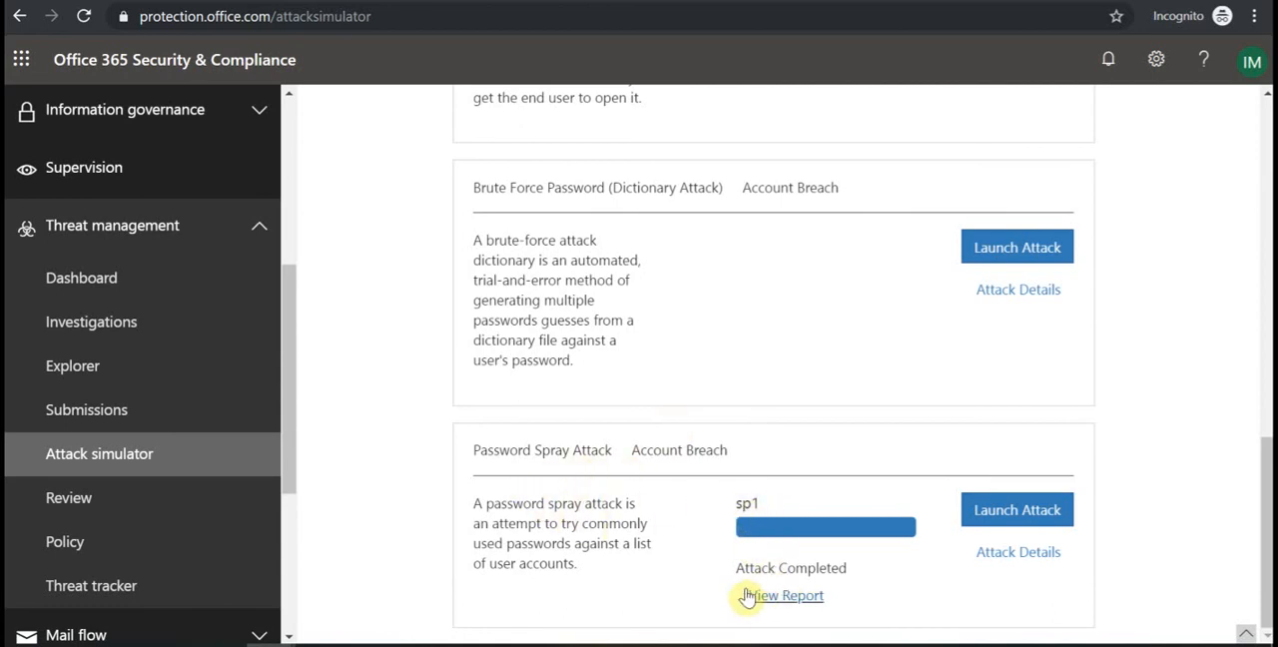
# Review the sp1 report (1 user targeted, 0 successful attempts) and return to the attack list
pyautogui.click(783, 595)
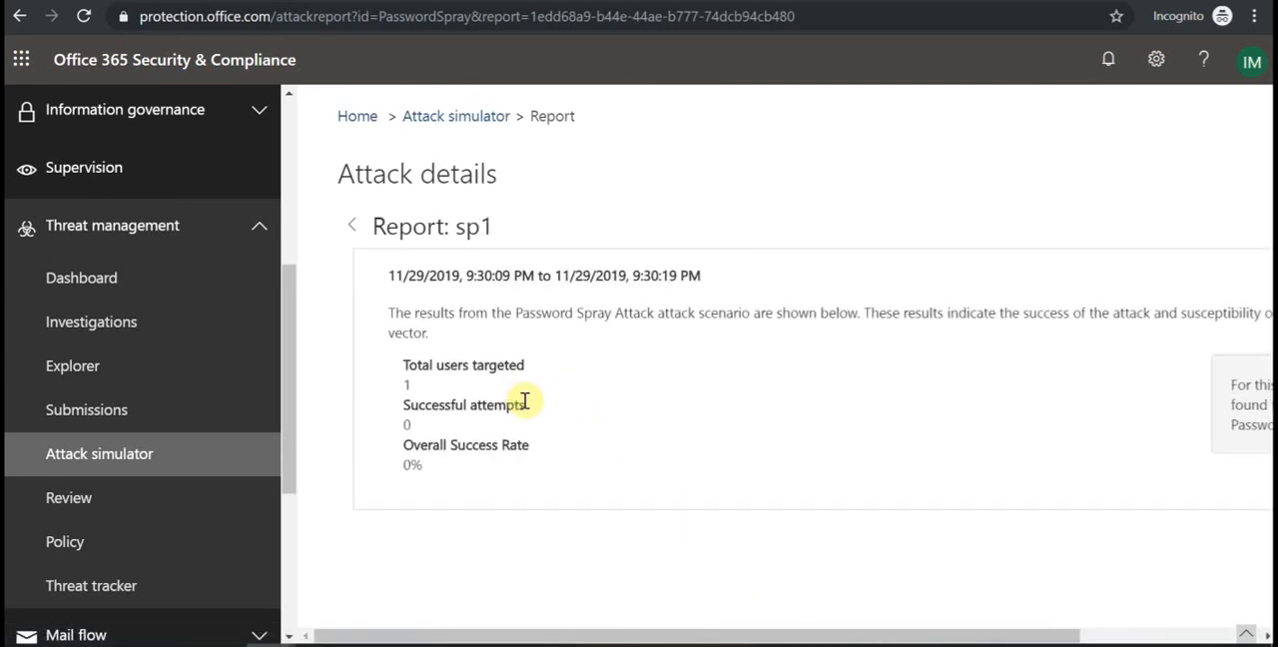
pyautogui.moveTo(547, 375)
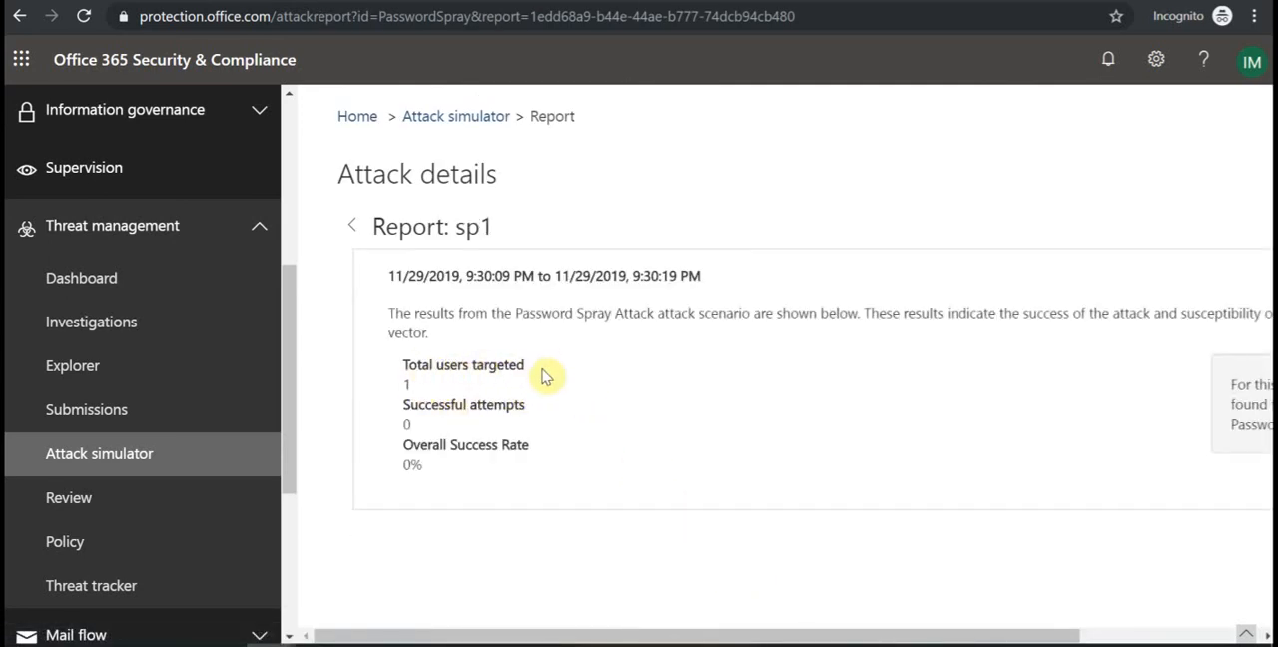
pyautogui.moveTo(531, 461)
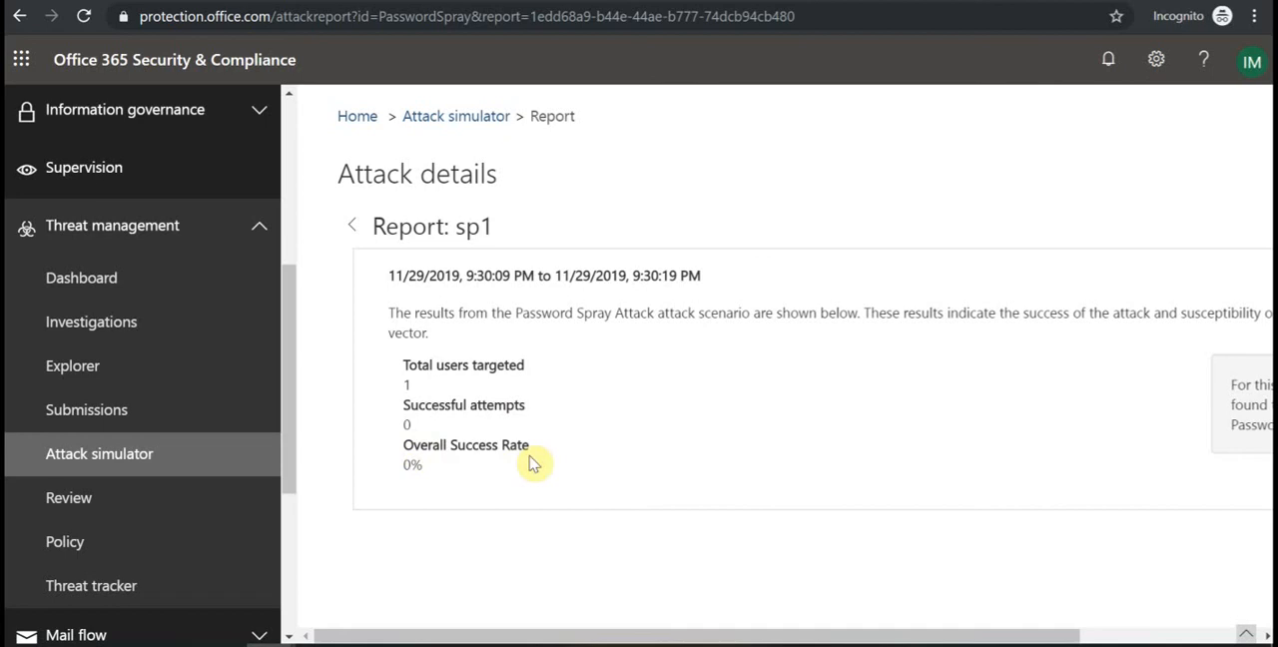
pyautogui.moveTo(449, 418)
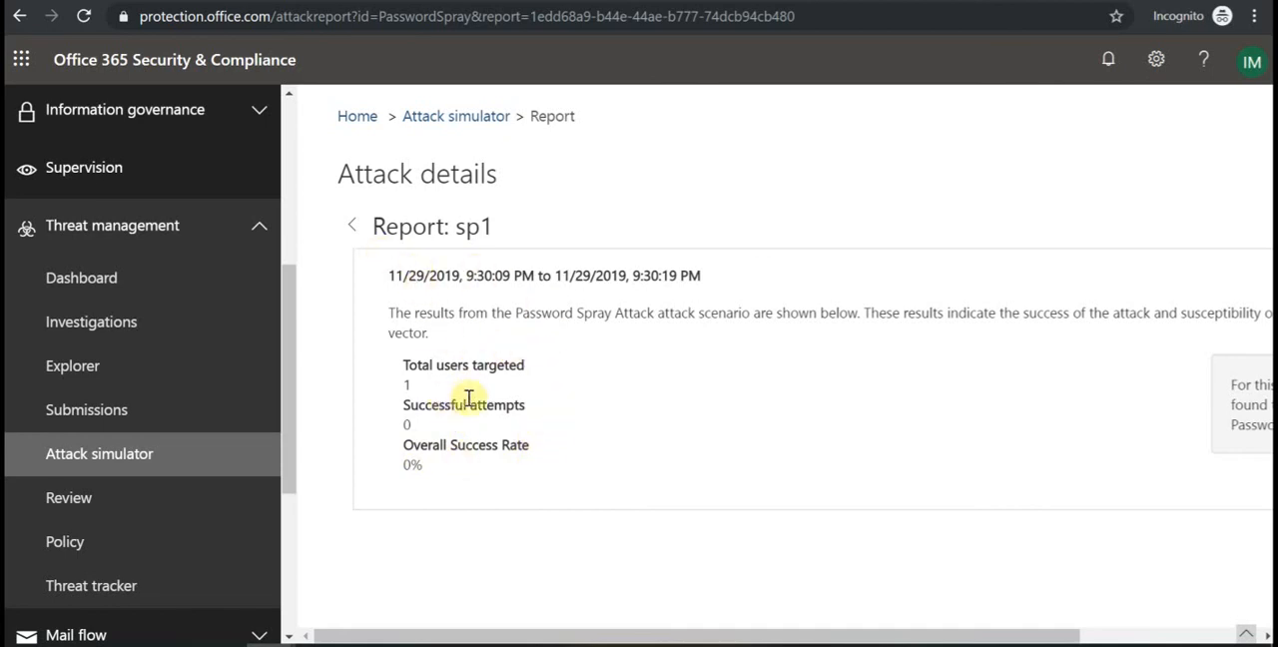
pyautogui.click(352, 225)
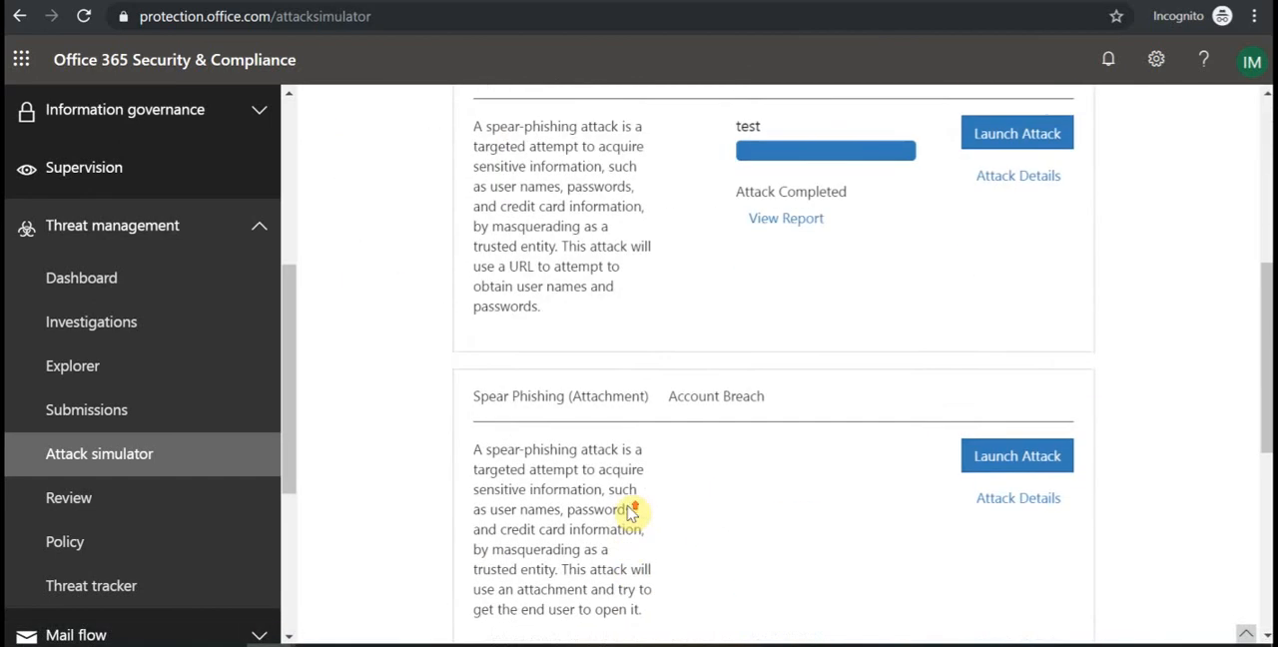
# View the report for the completed 'test' spear phishing attack
pyautogui.scroll(3)
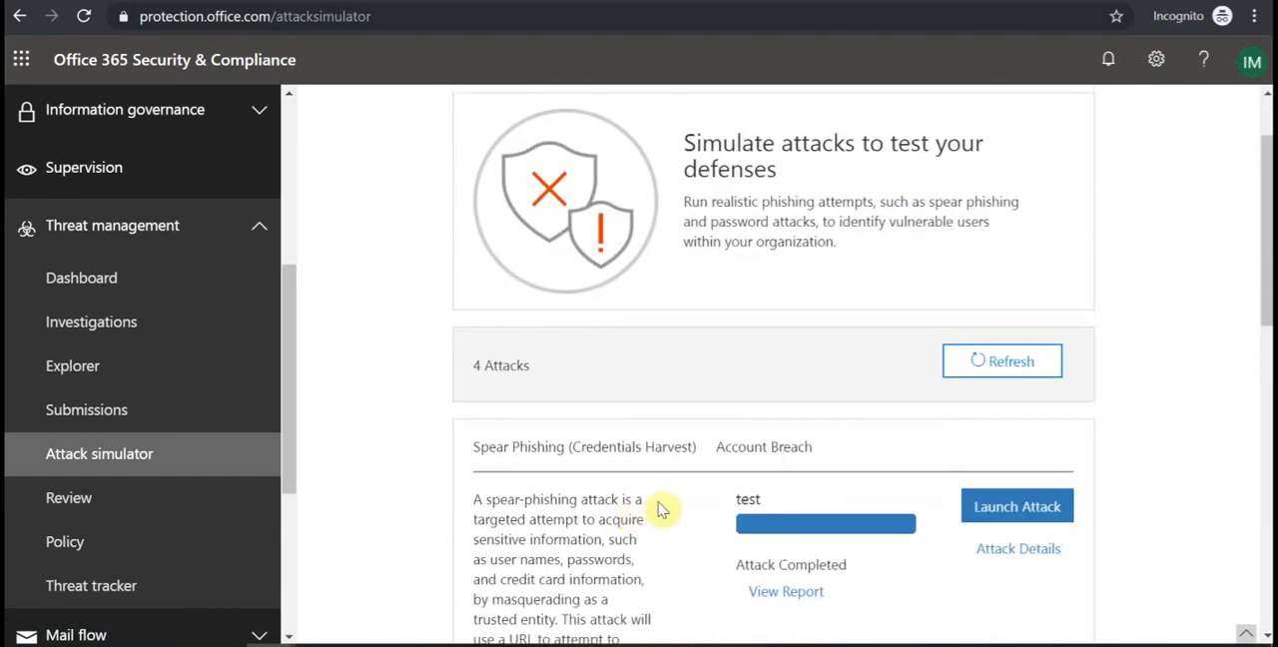
pyautogui.scroll(-3)
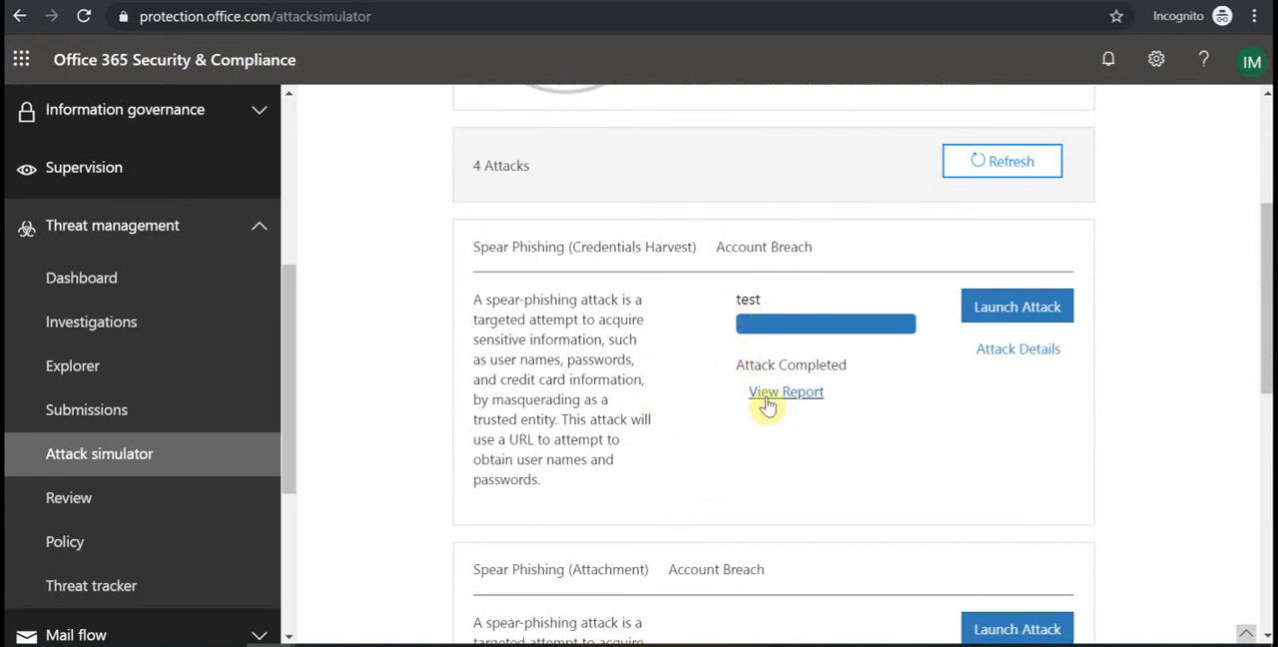
pyautogui.click(786, 392)
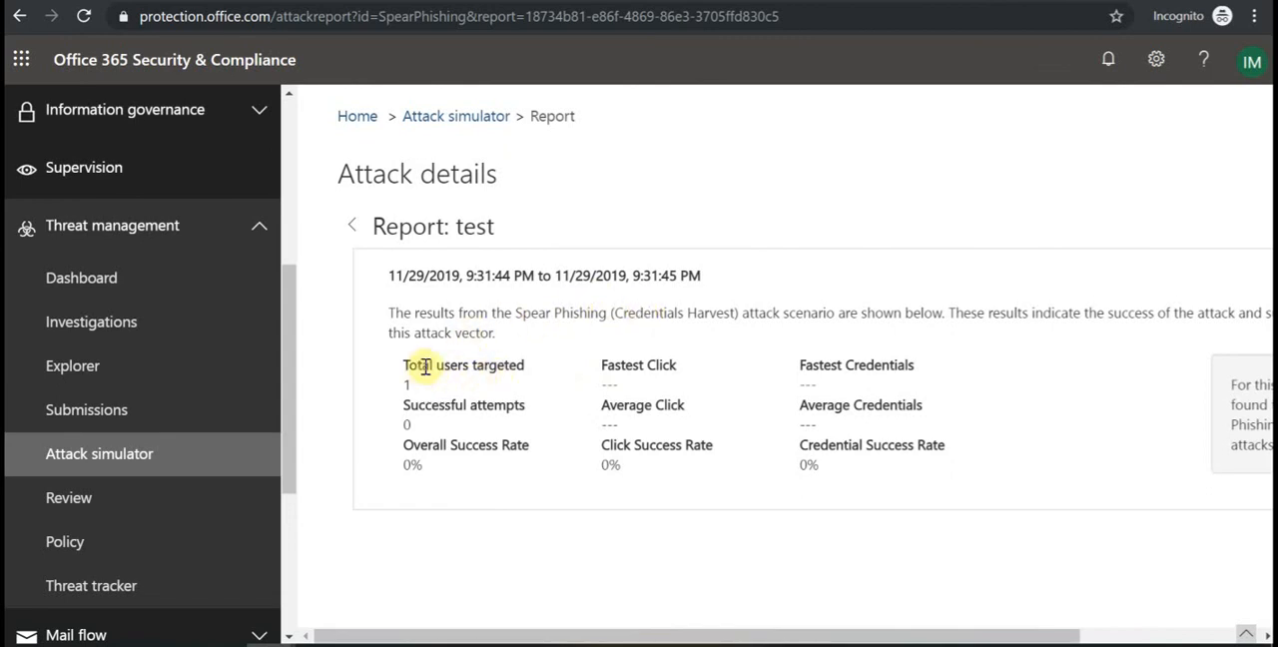
pyautogui.moveTo(589, 435)
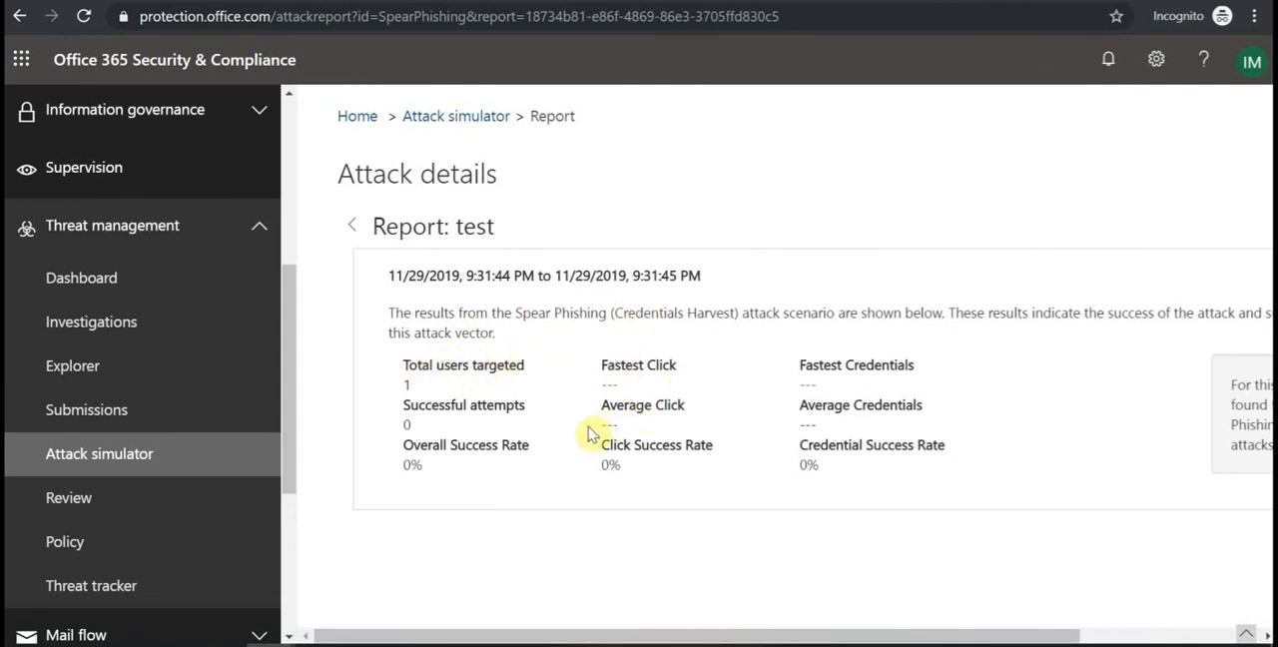
pyautogui.moveTo(756, 451)
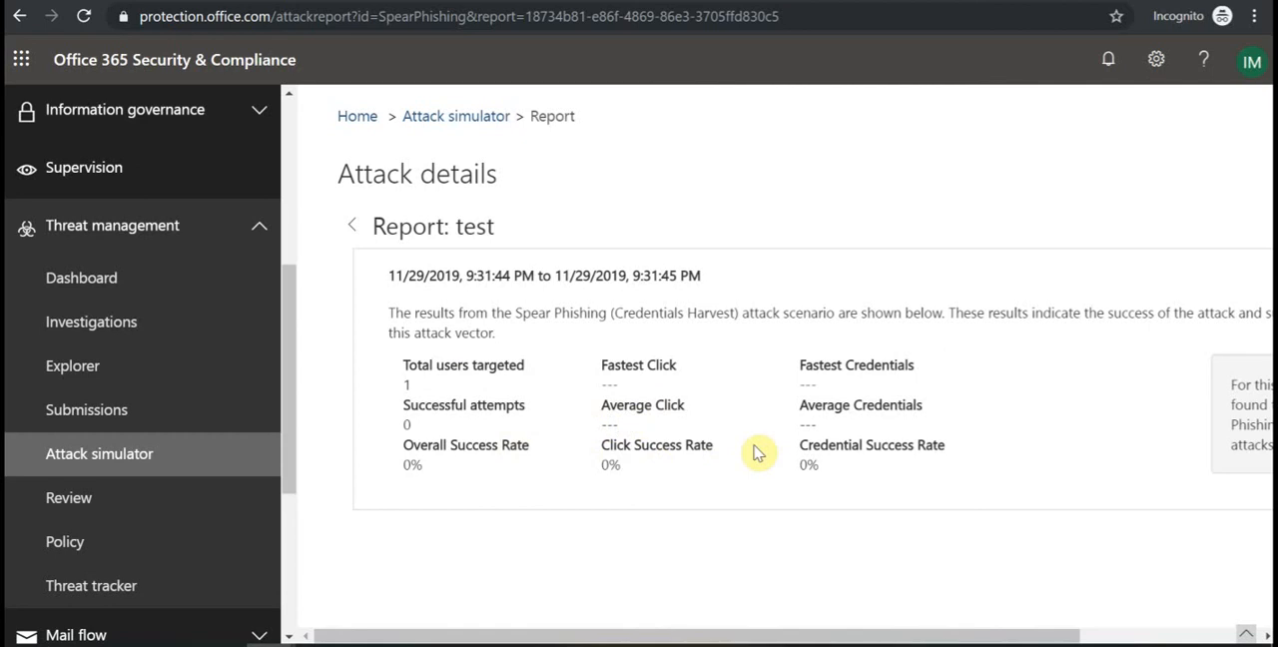
pyautogui.moveTo(411, 427)
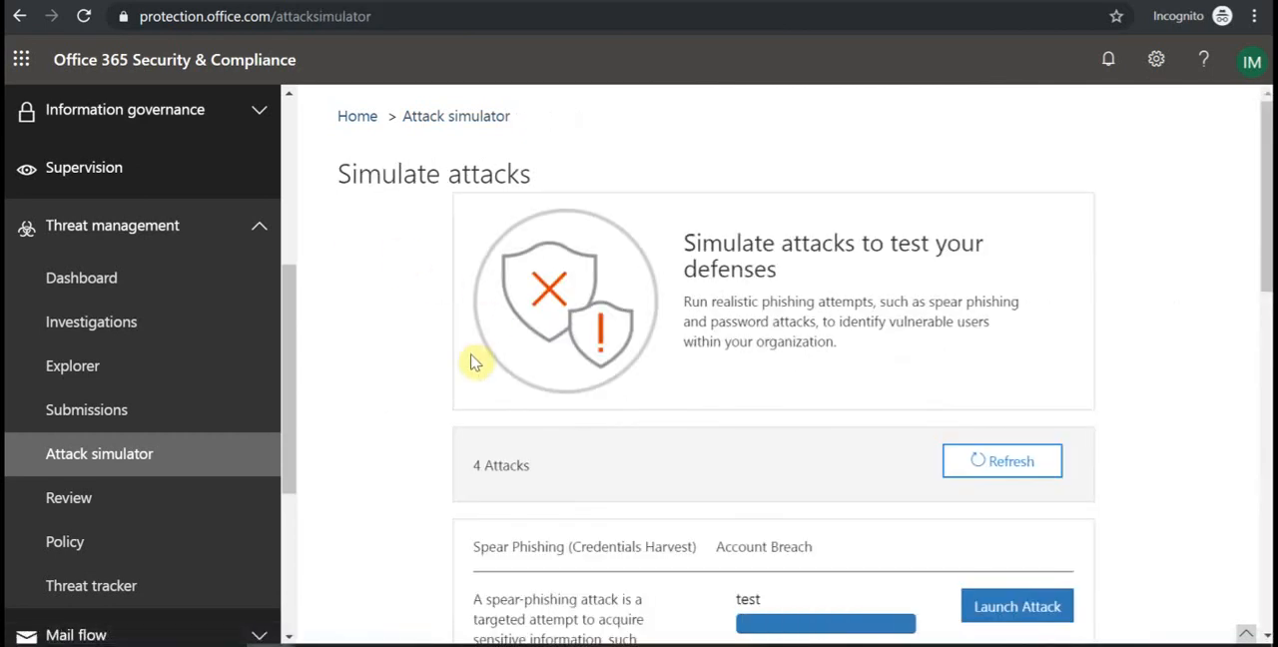
pyautogui.scroll(-3)
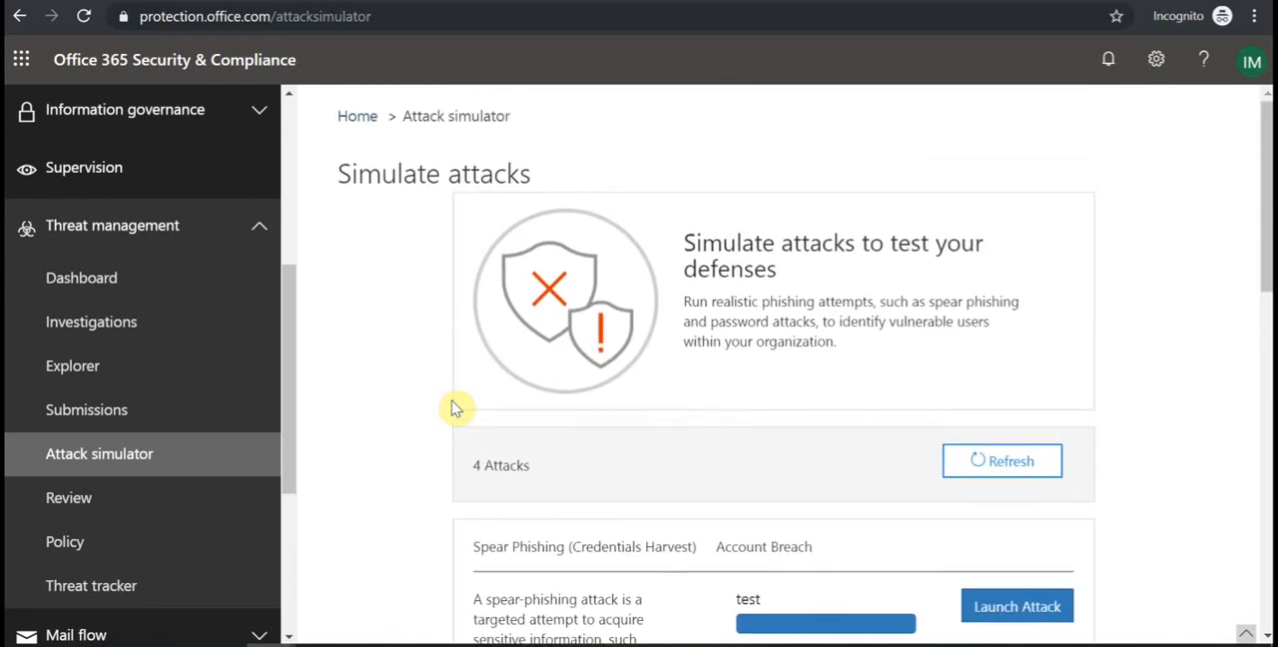
pyautogui.moveTo(460, 331)
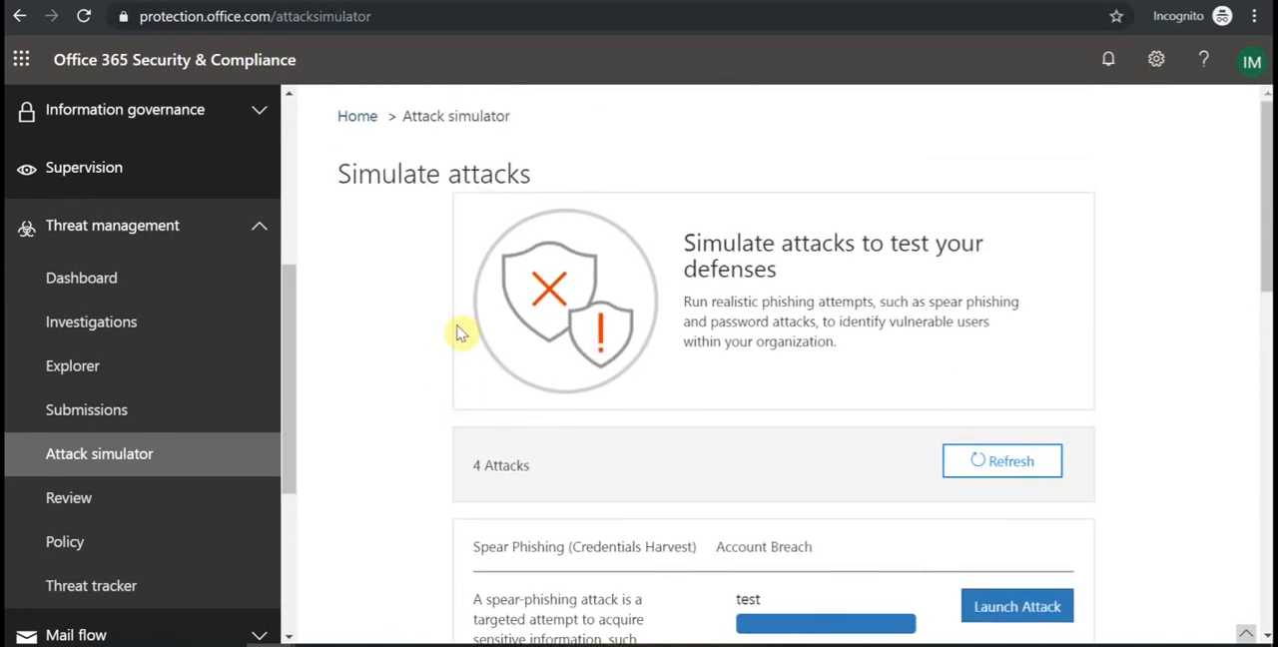
pyautogui.moveTo(527, 239)
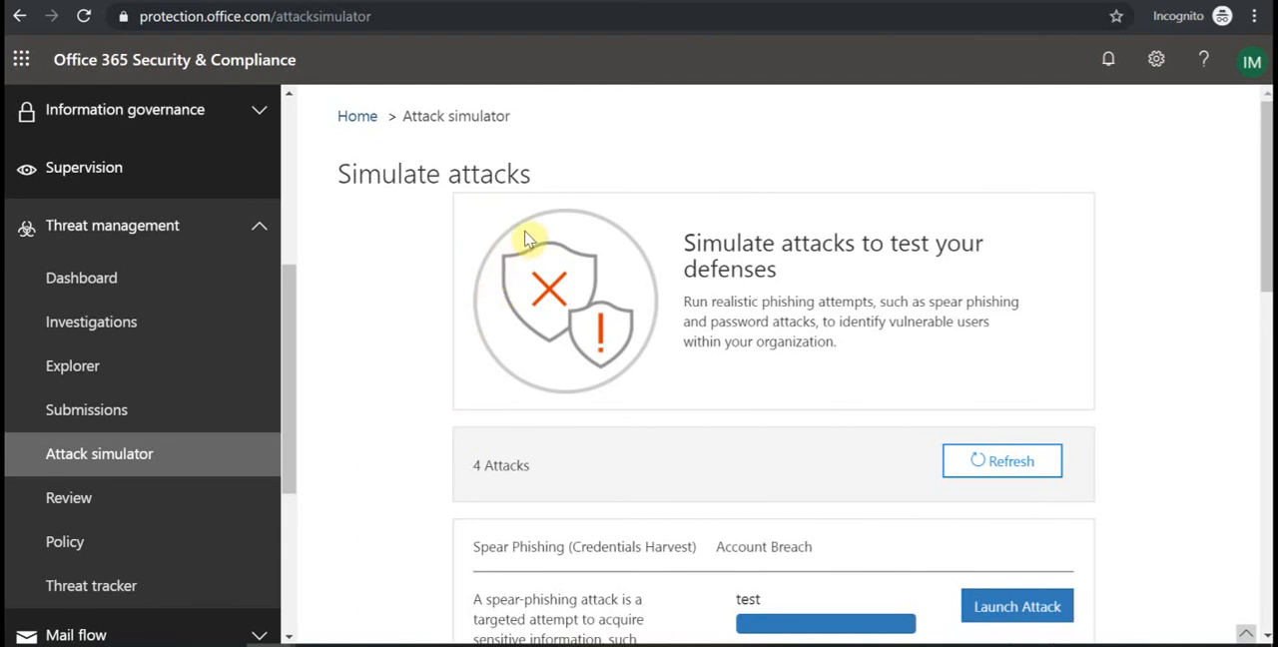
pyautogui.moveTo(535, 262)
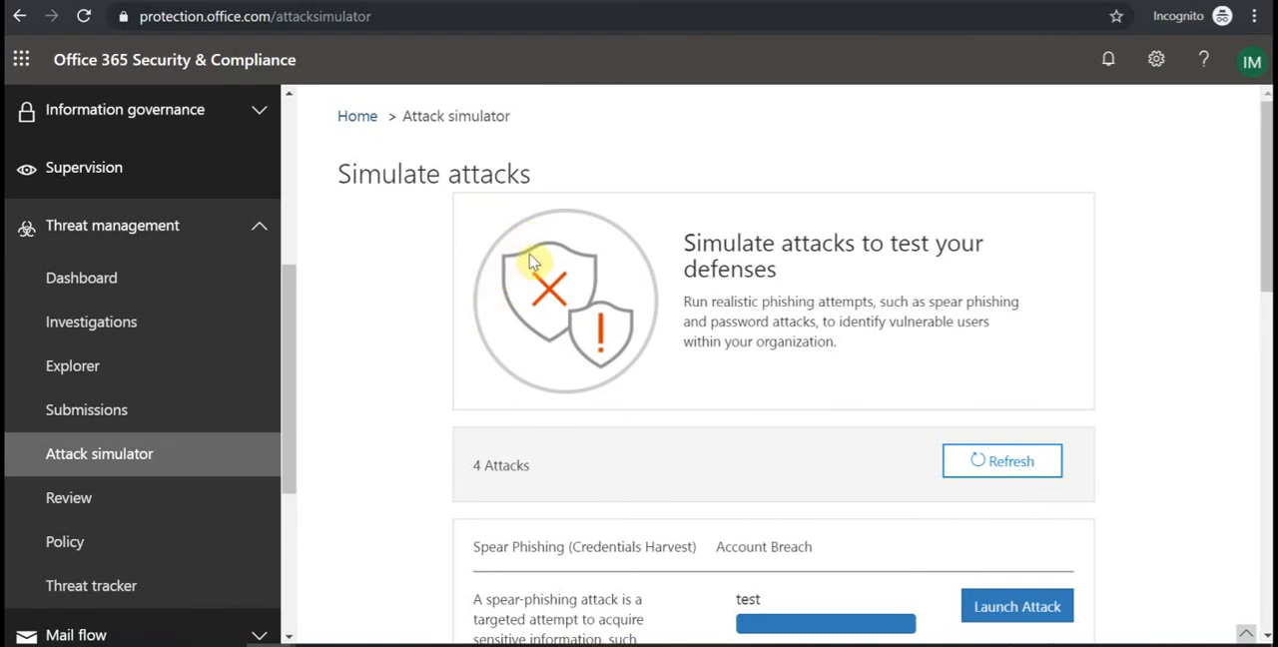
pyautogui.moveTo(543, 261)
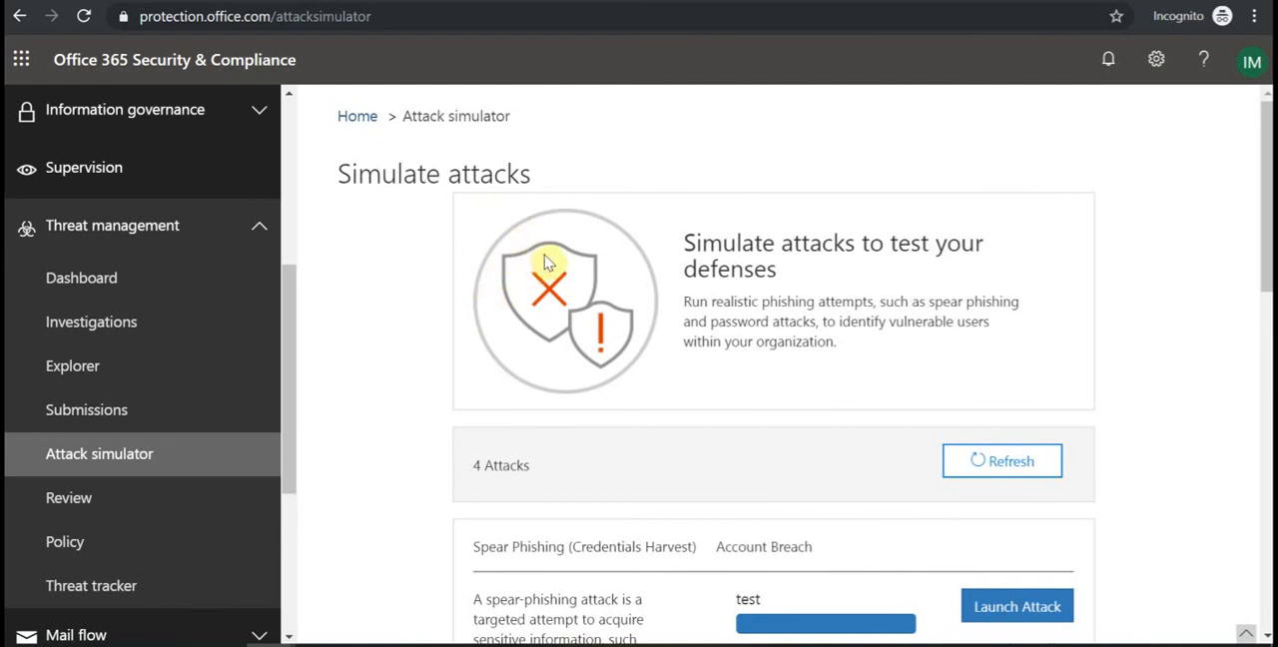